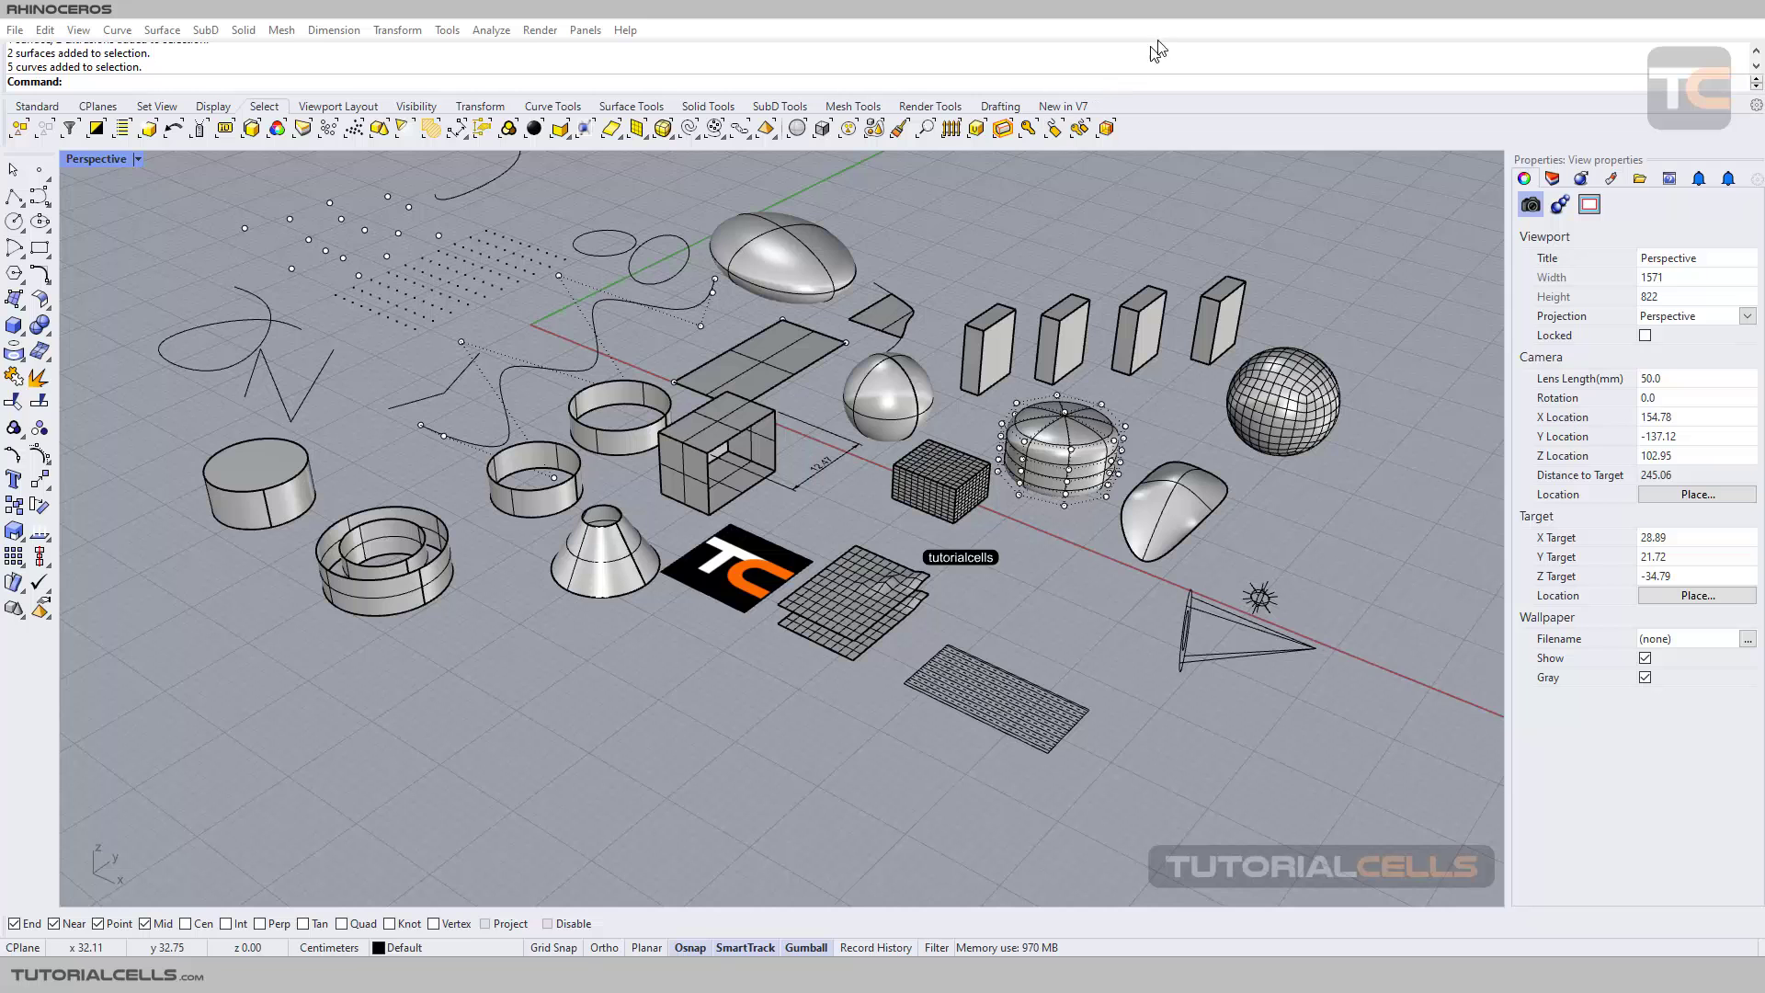
mouse_move(121, 127)
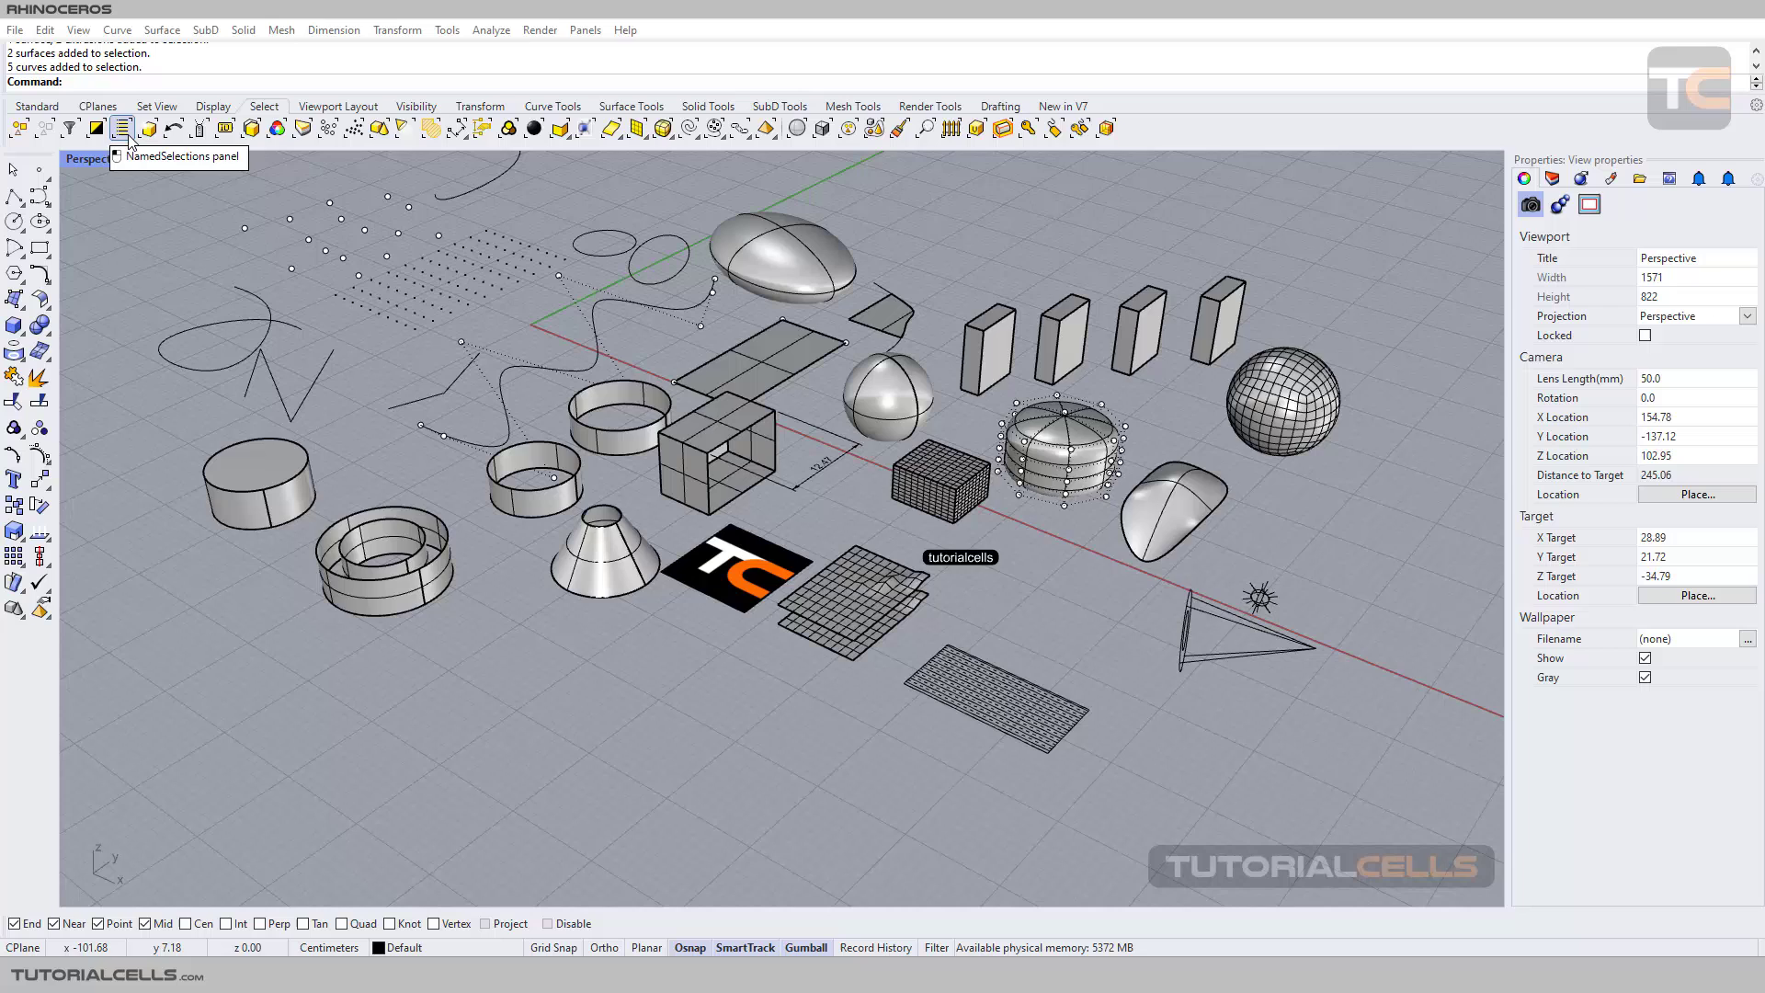
- Show the empty Named Selections panel from the Select toolbar
click(122, 127)
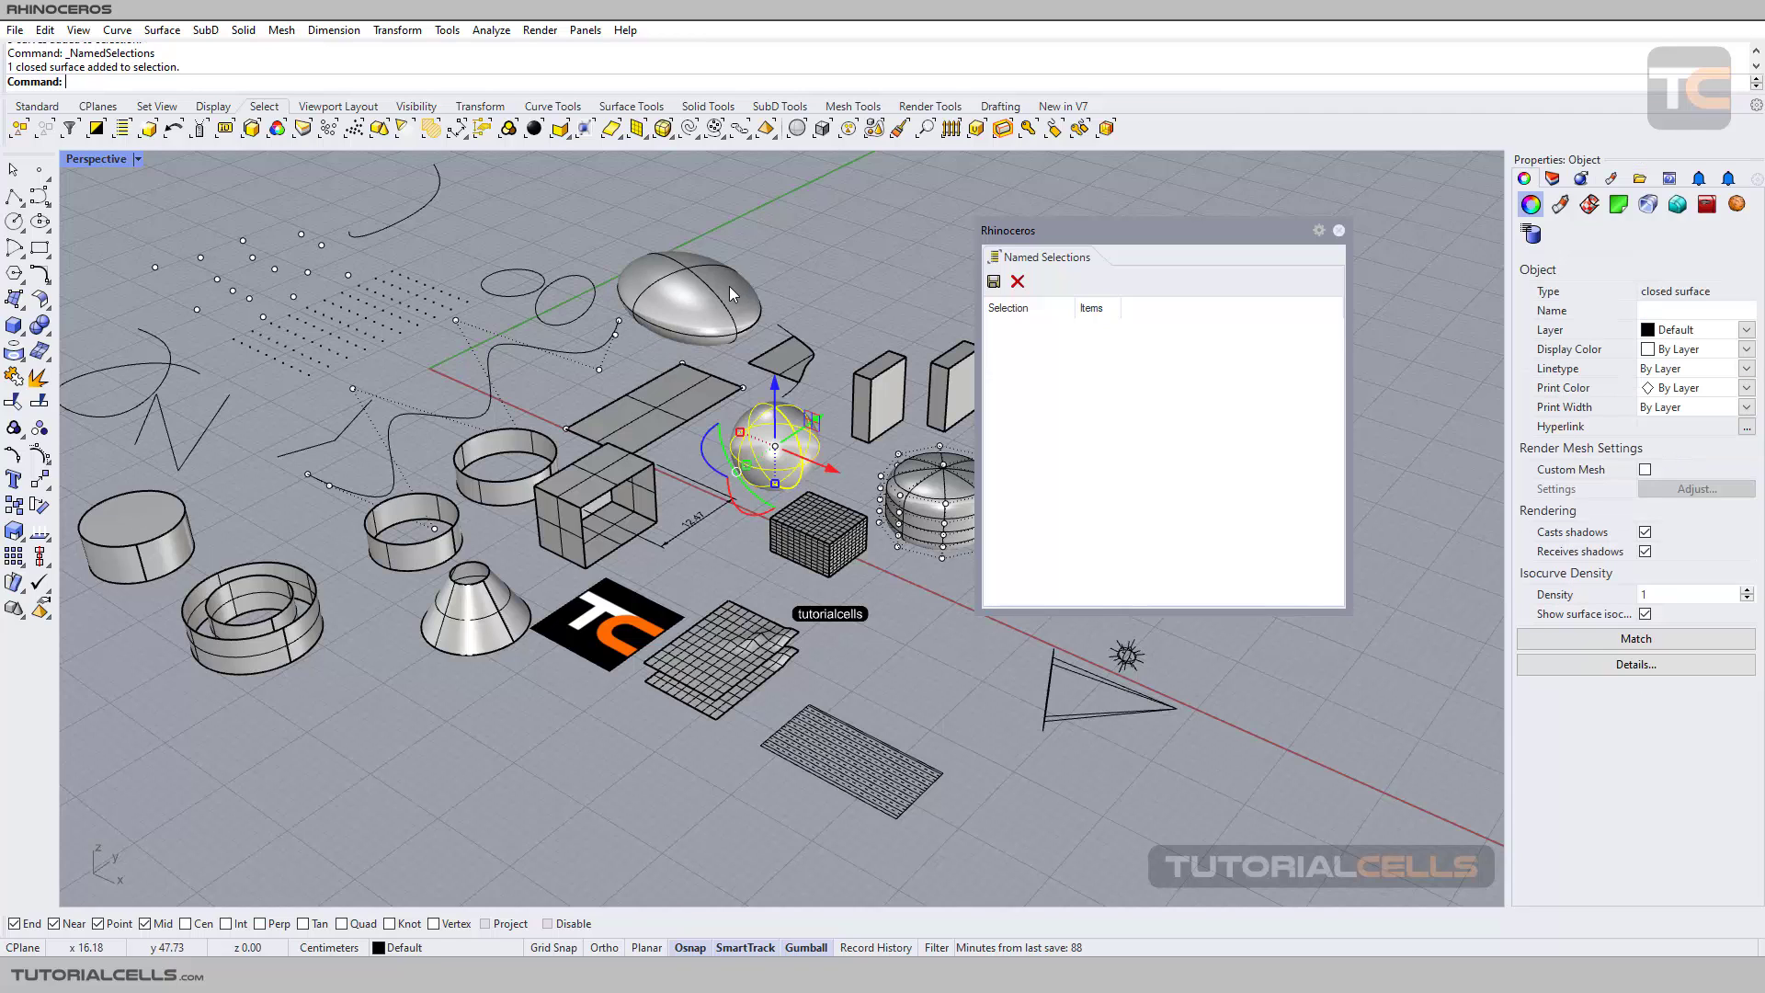
- Save the egg-shaped surface and companion as Selection 01 with 2 items
click(675, 293)
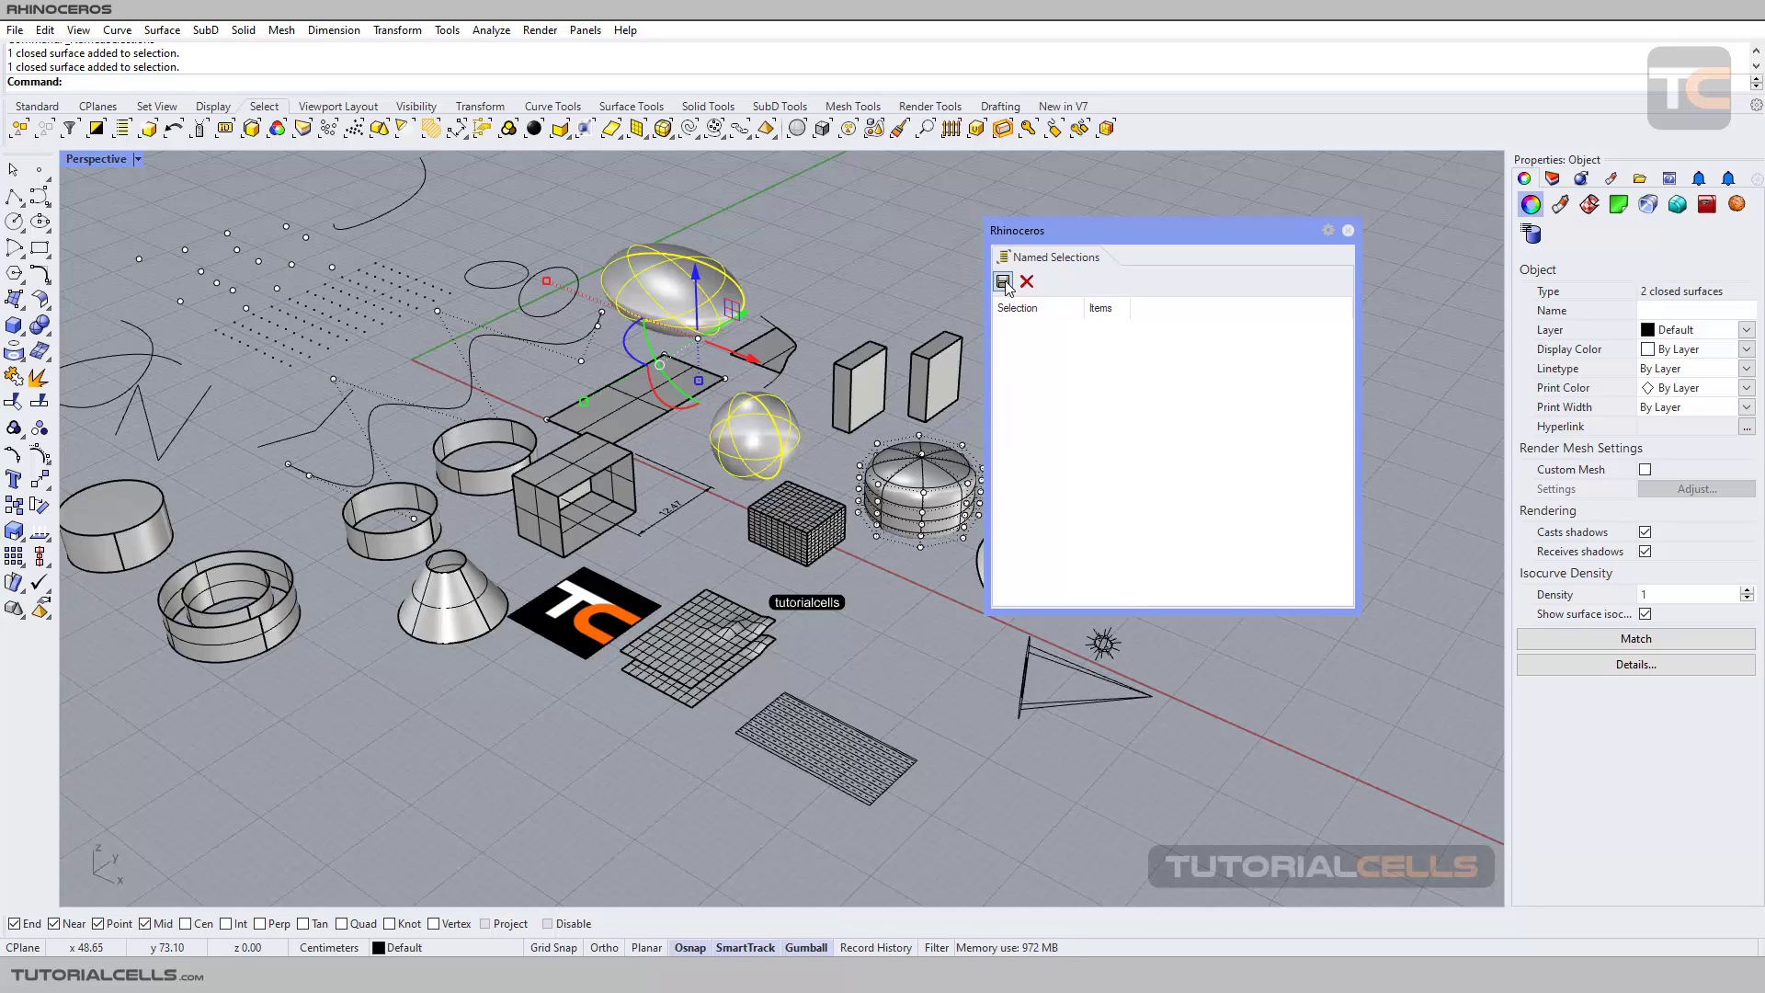
click(1003, 281)
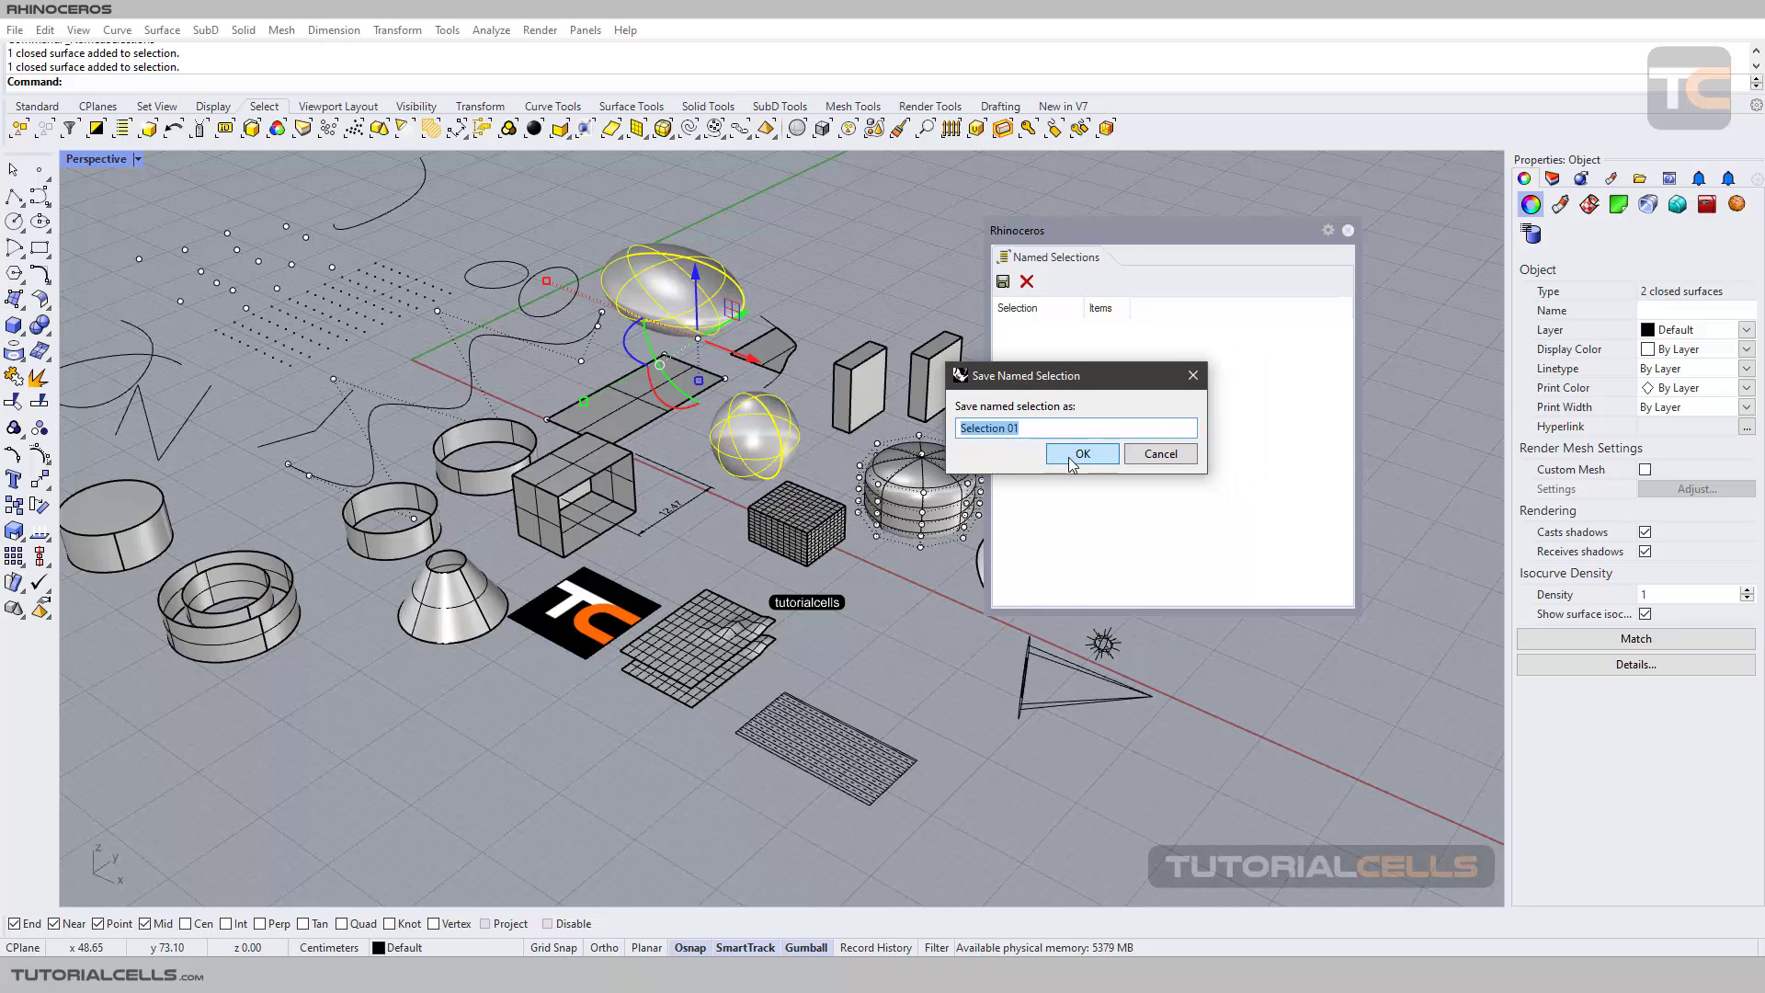
click(1079, 452)
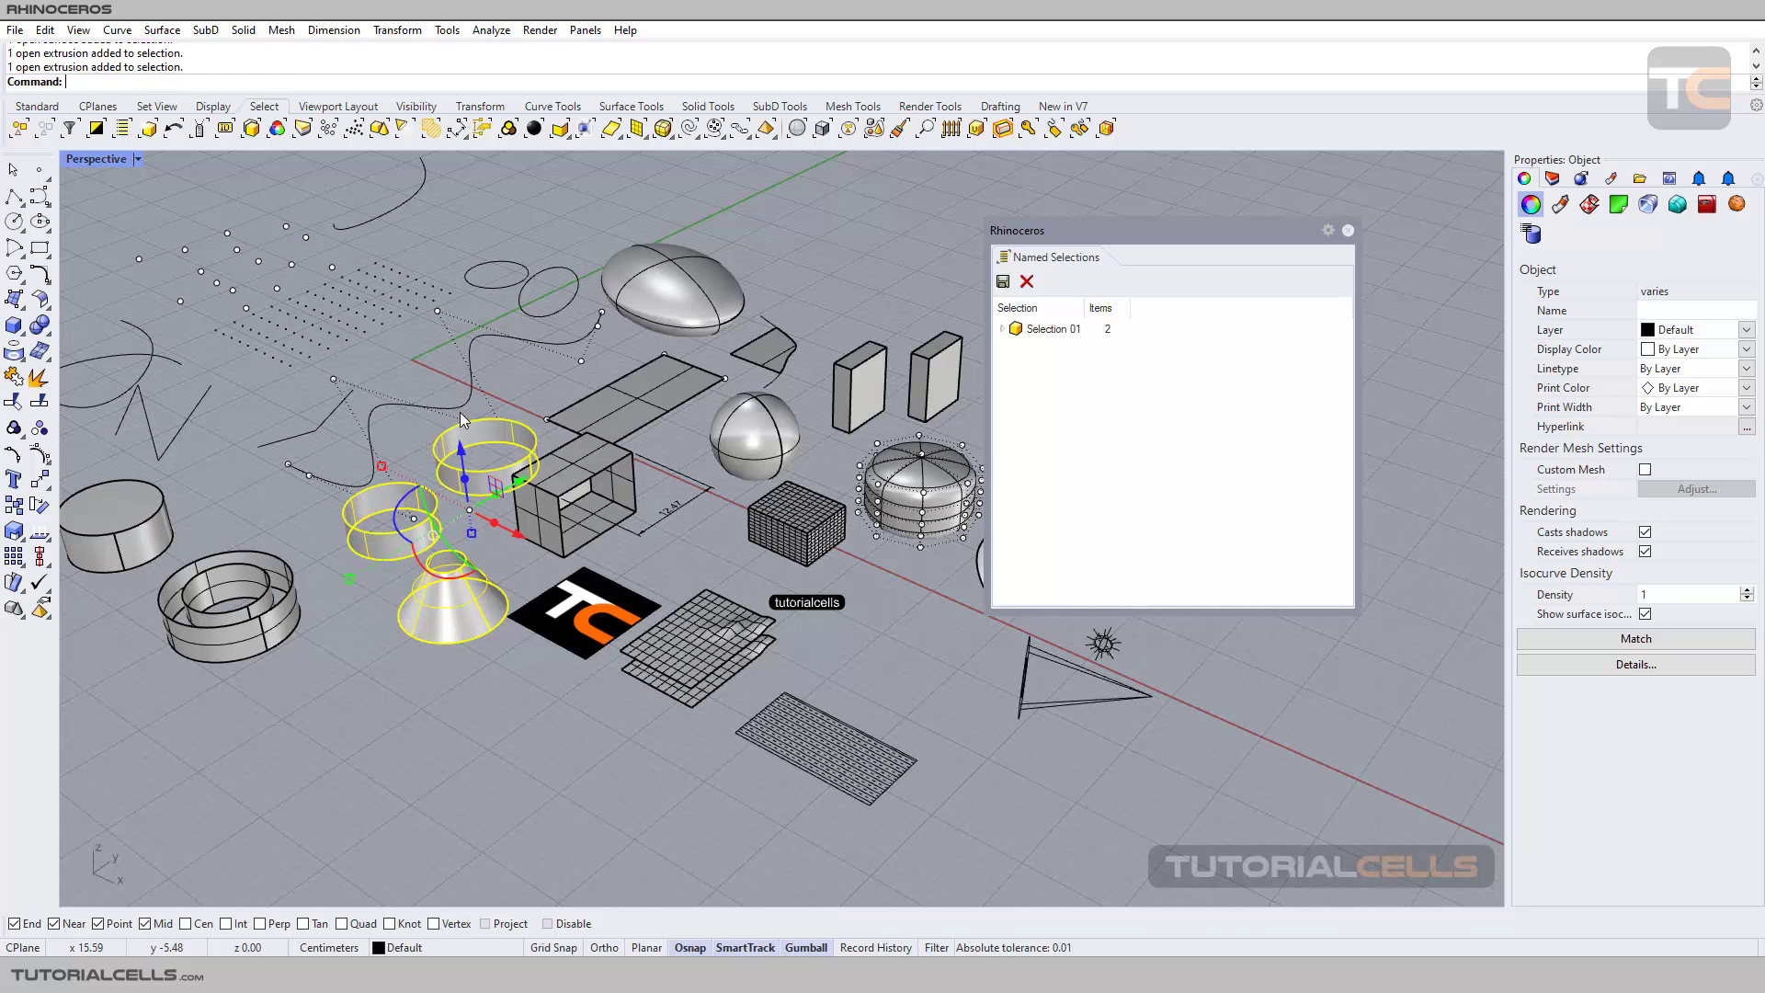
- Save the cylinders and cone as Selection 02, then curves and cylinder as Selection 03
click(1003, 281)
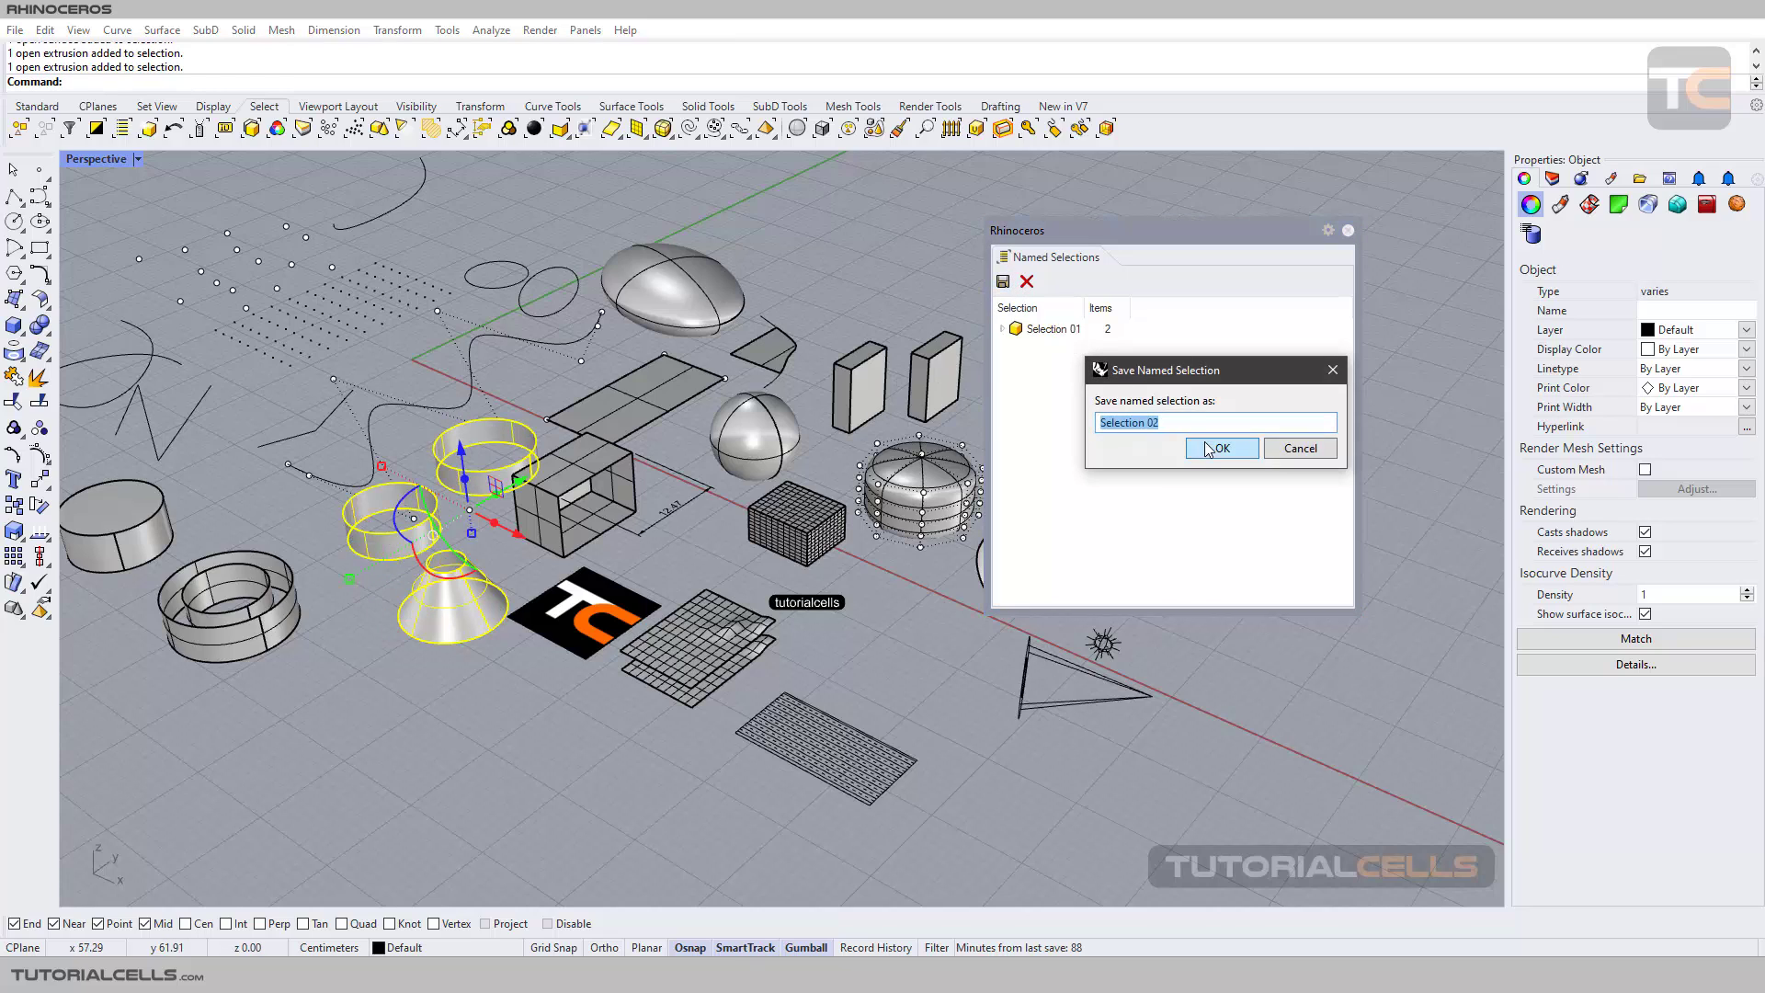
click(1220, 449)
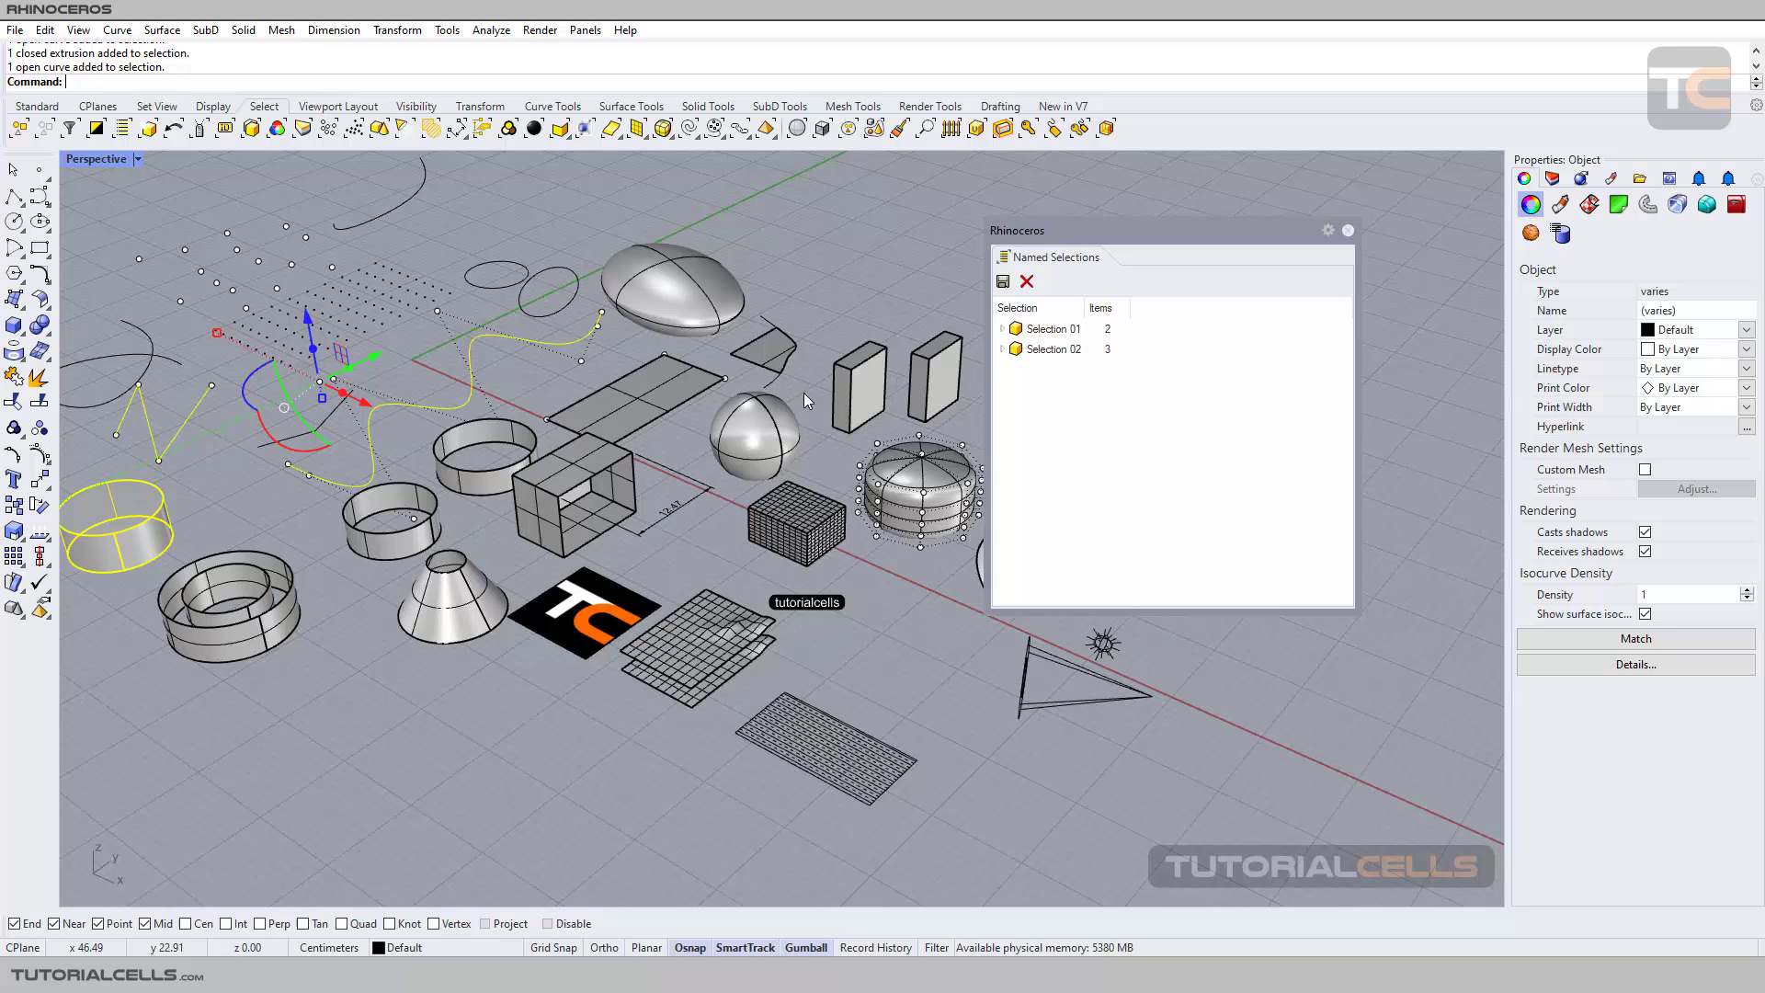
click(1002, 282)
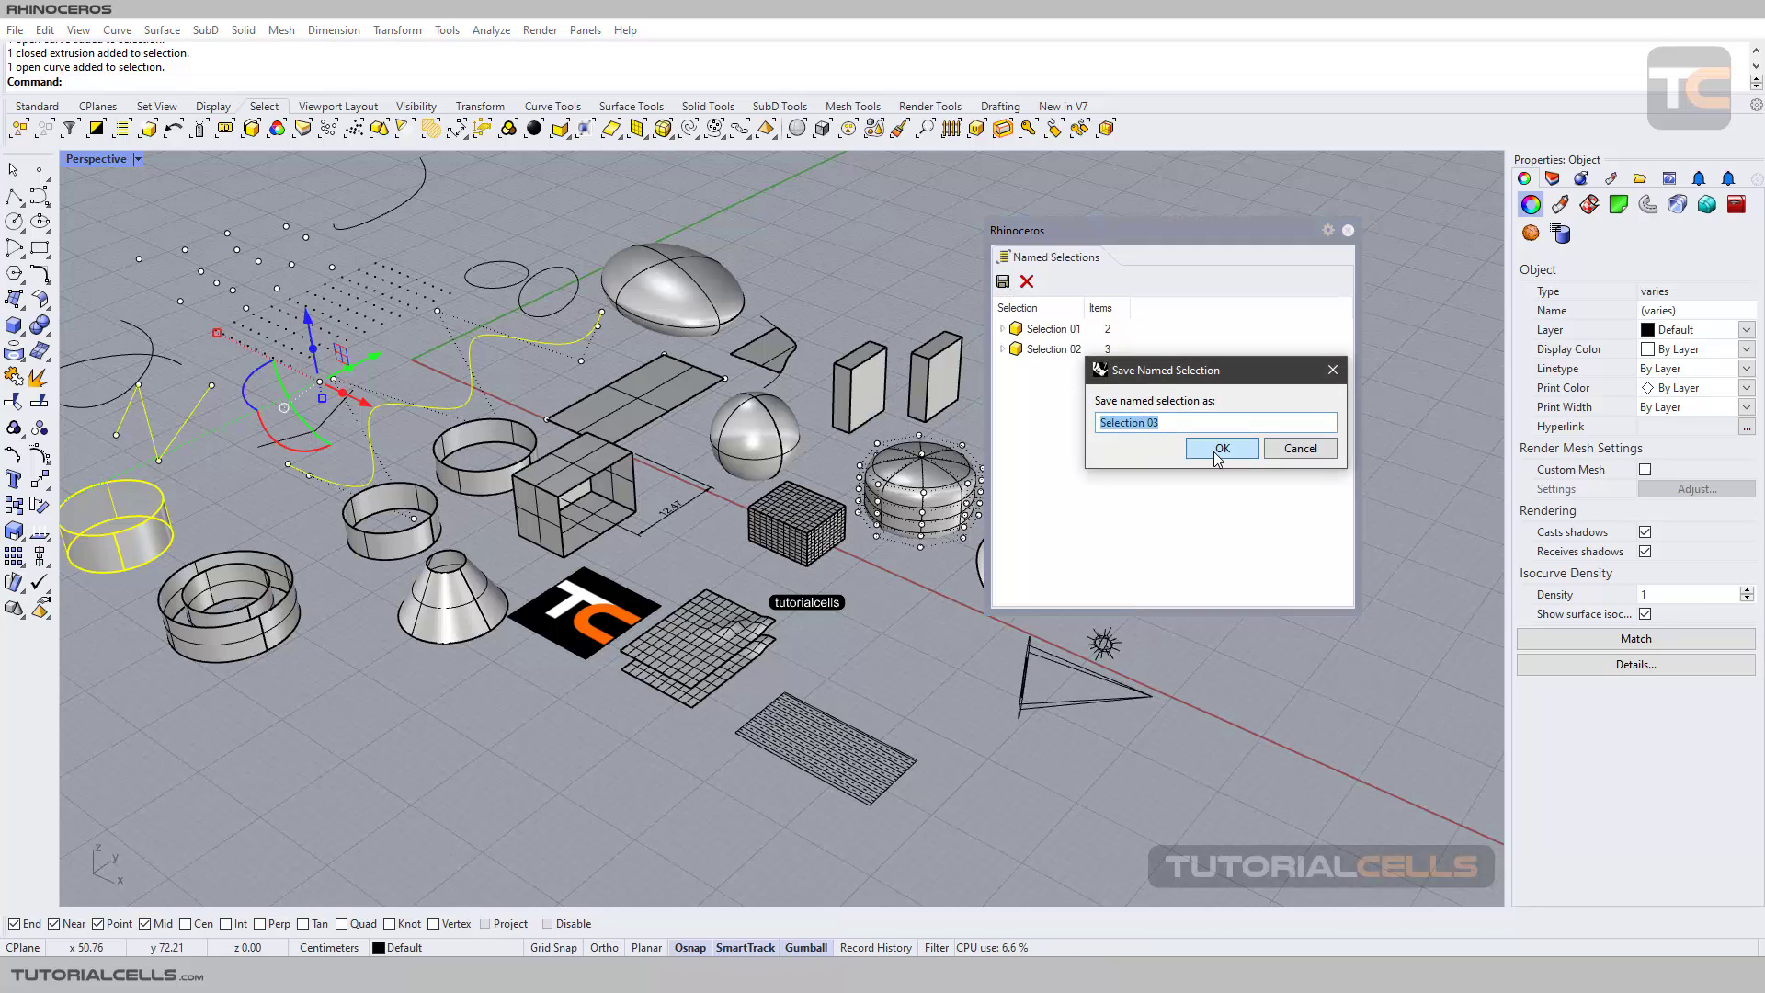
click(1221, 447)
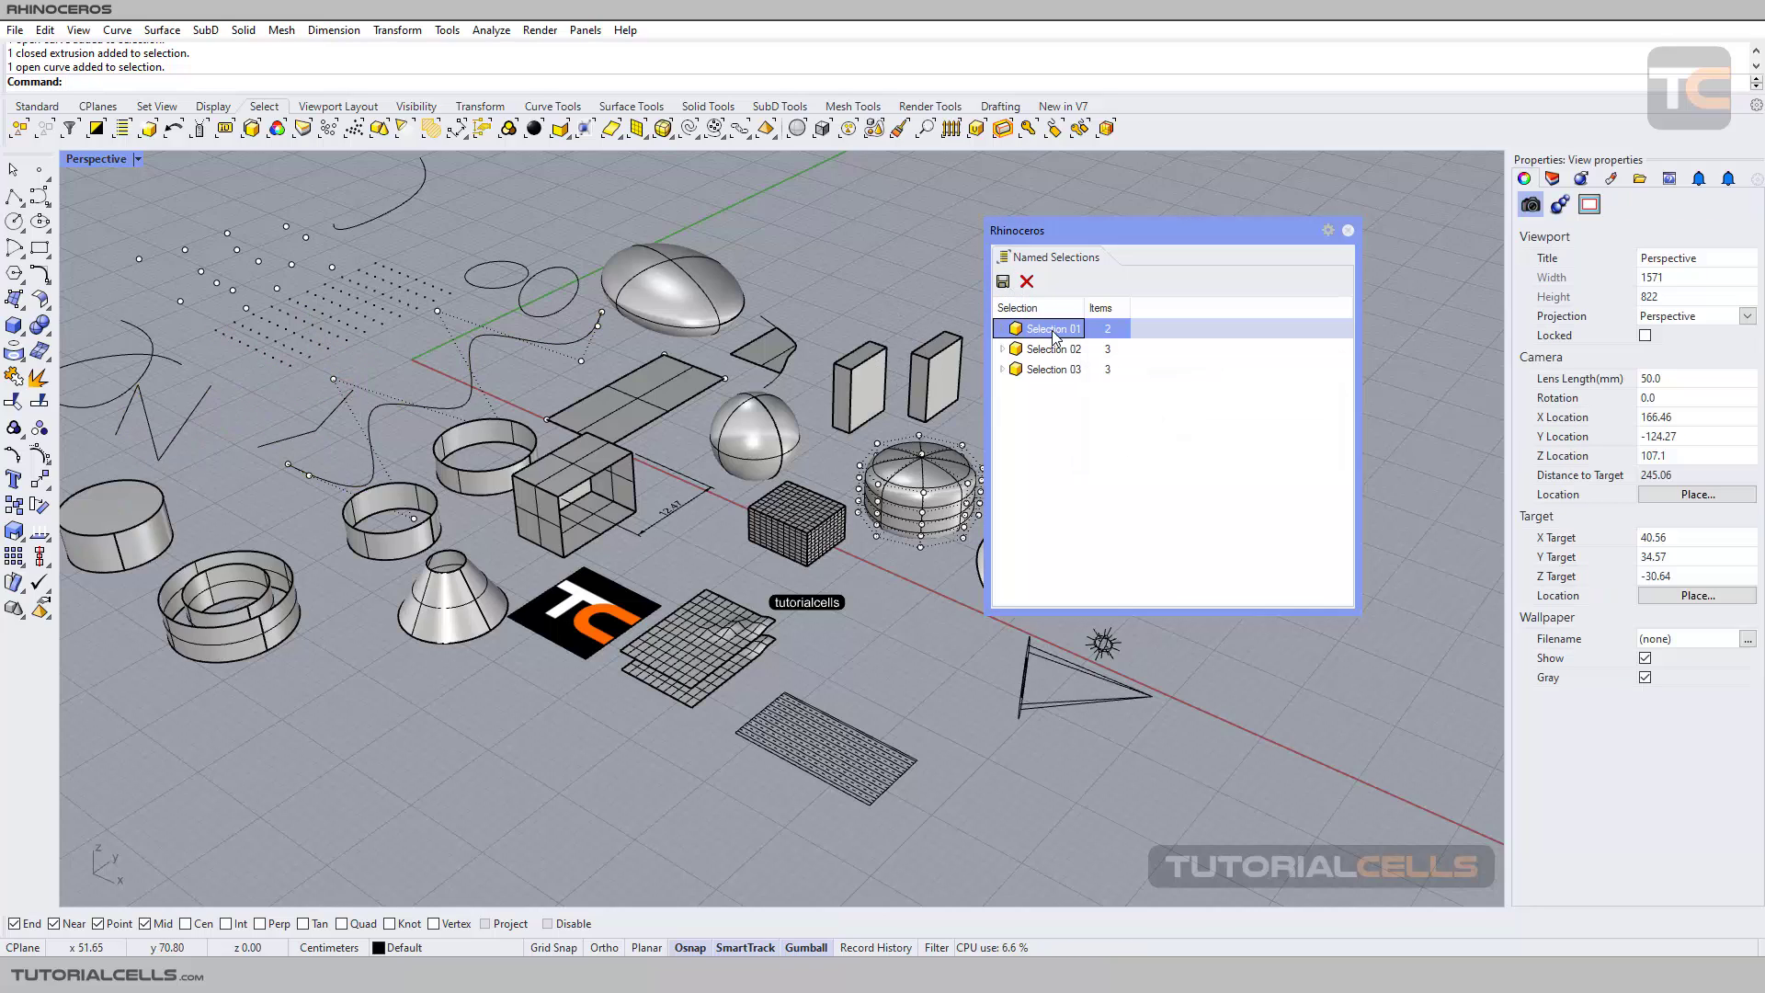
click(1050, 369)
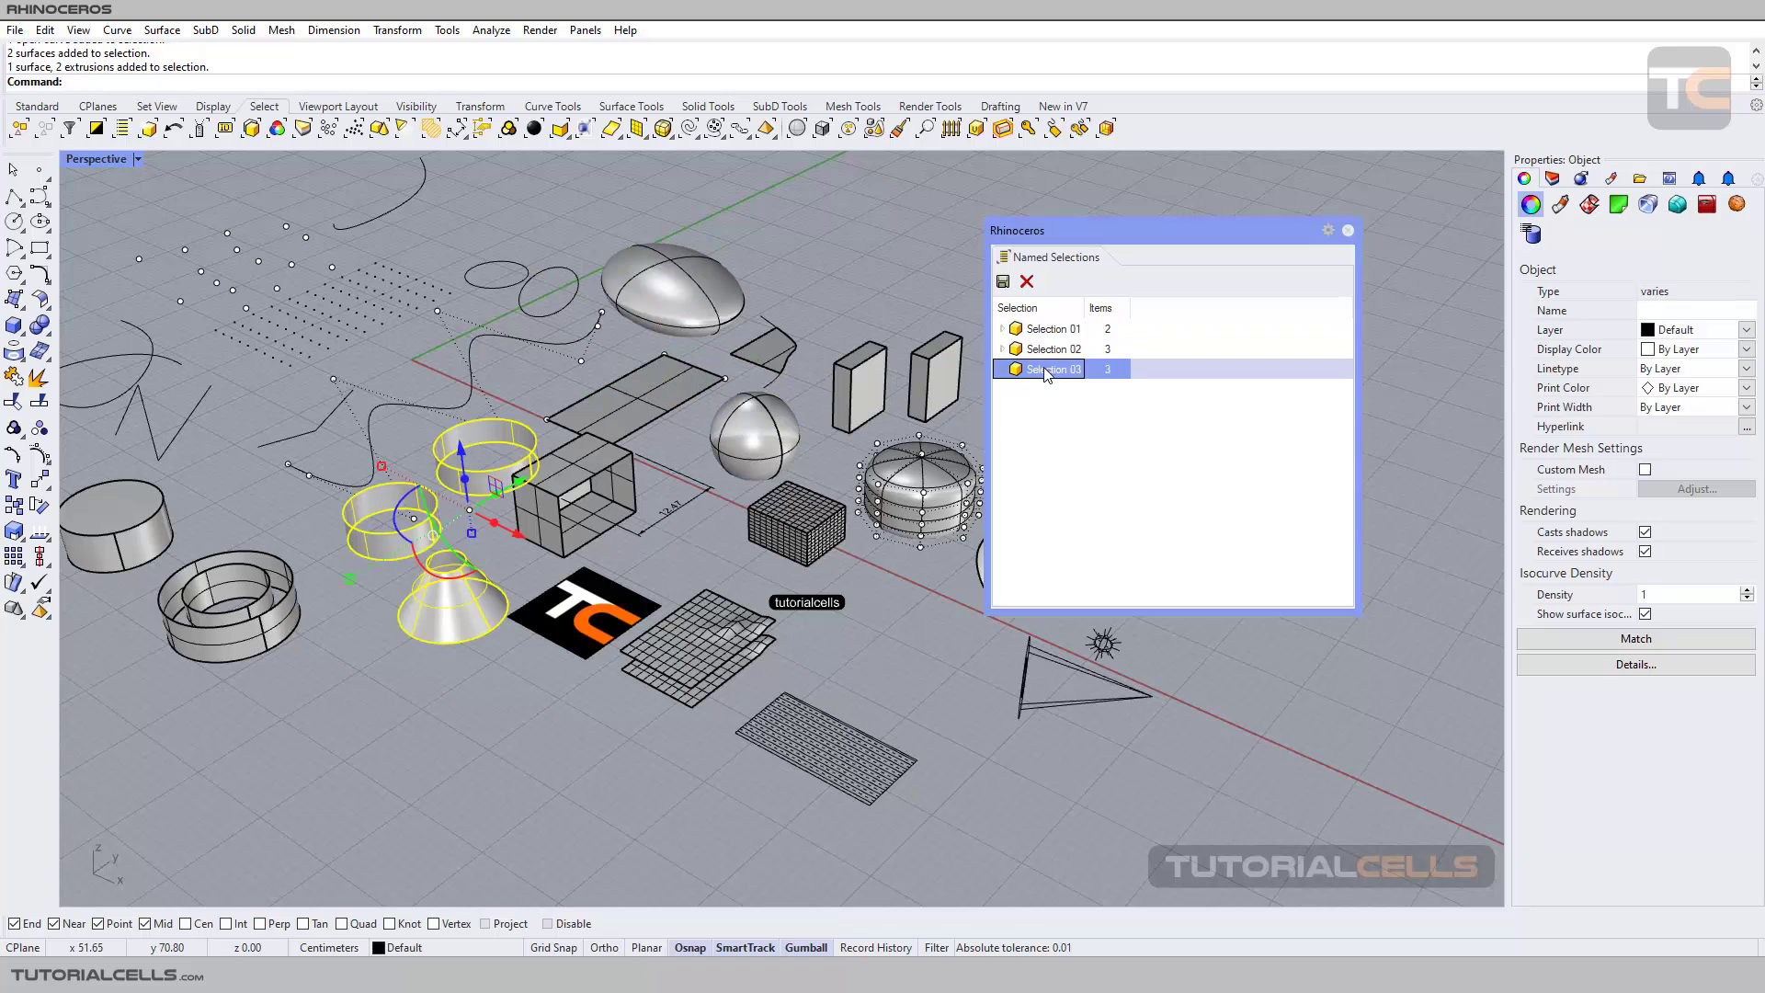
click(1051, 348)
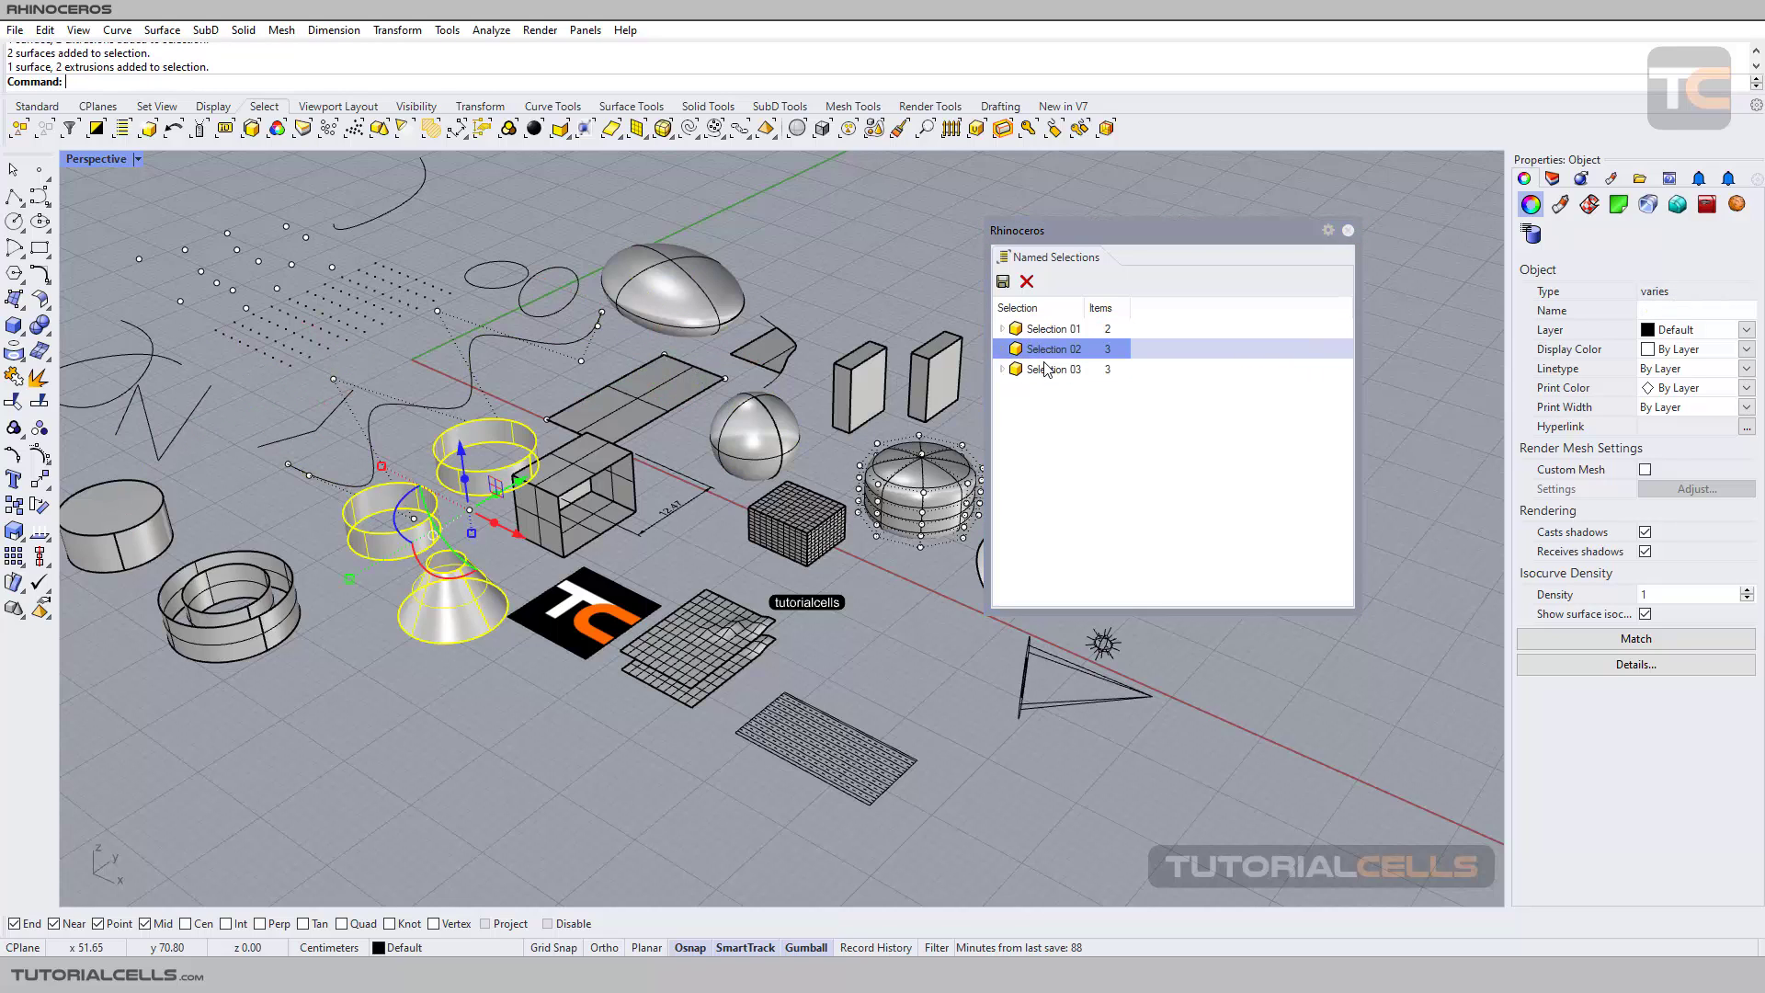
click(1050, 327)
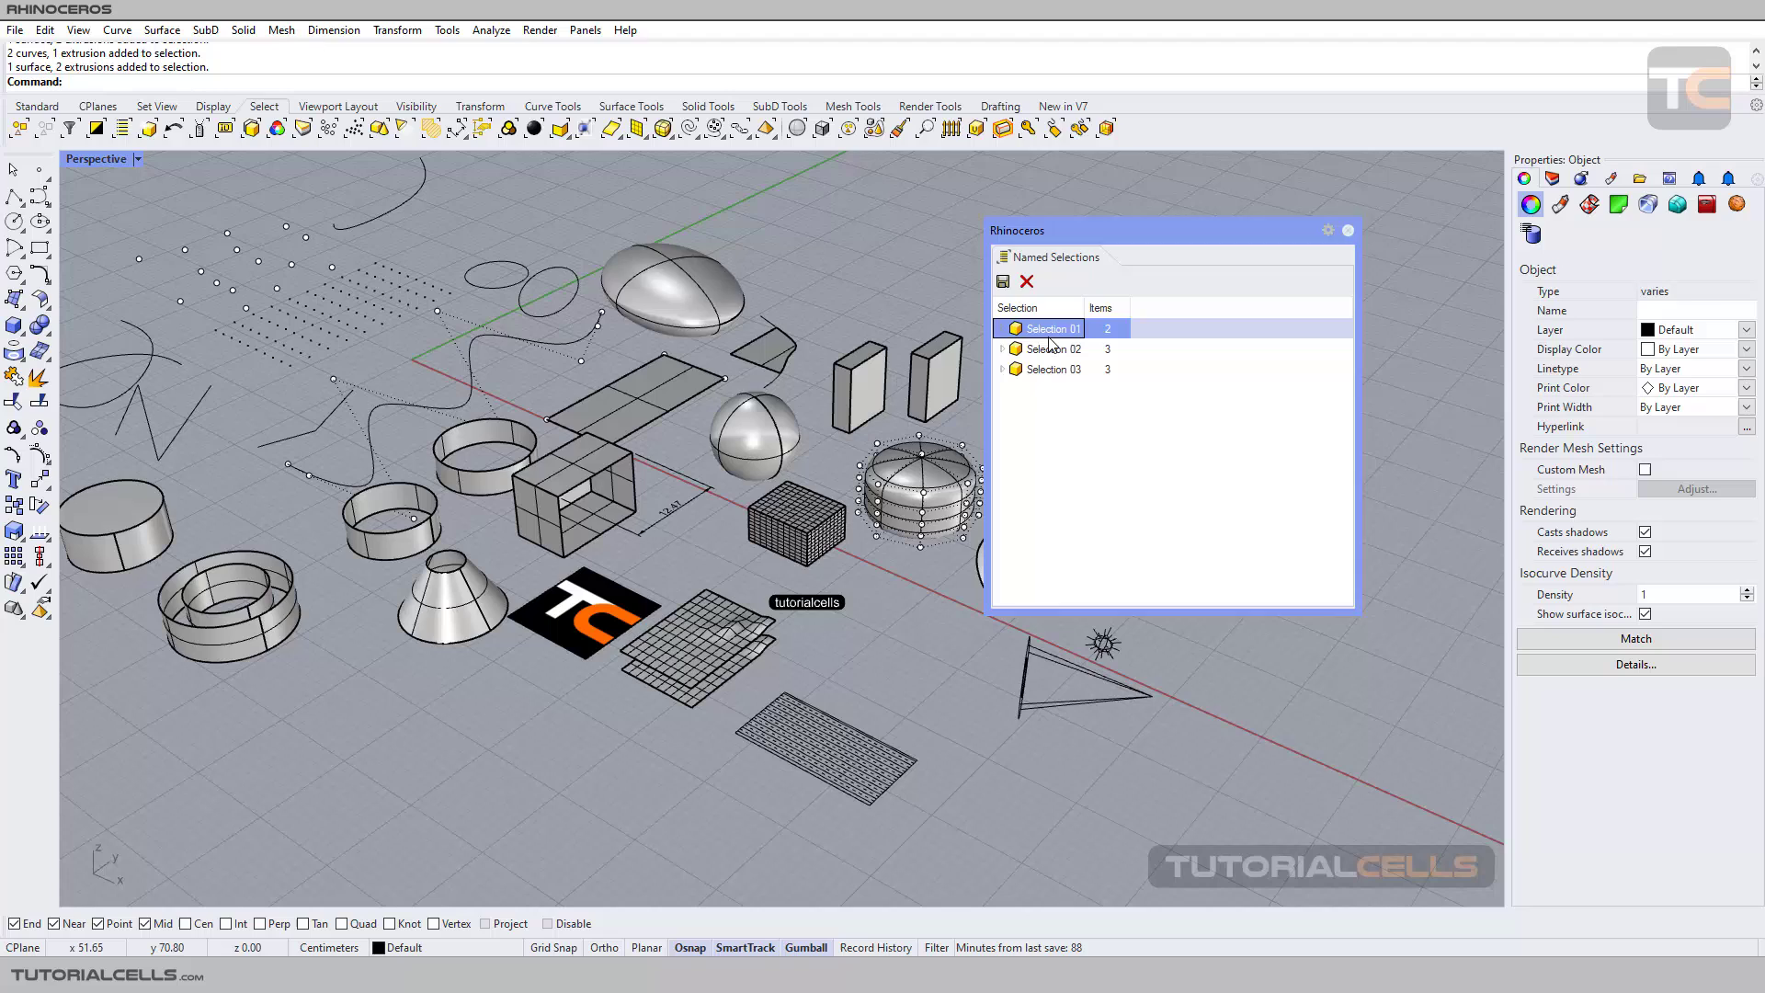
click(1000, 328)
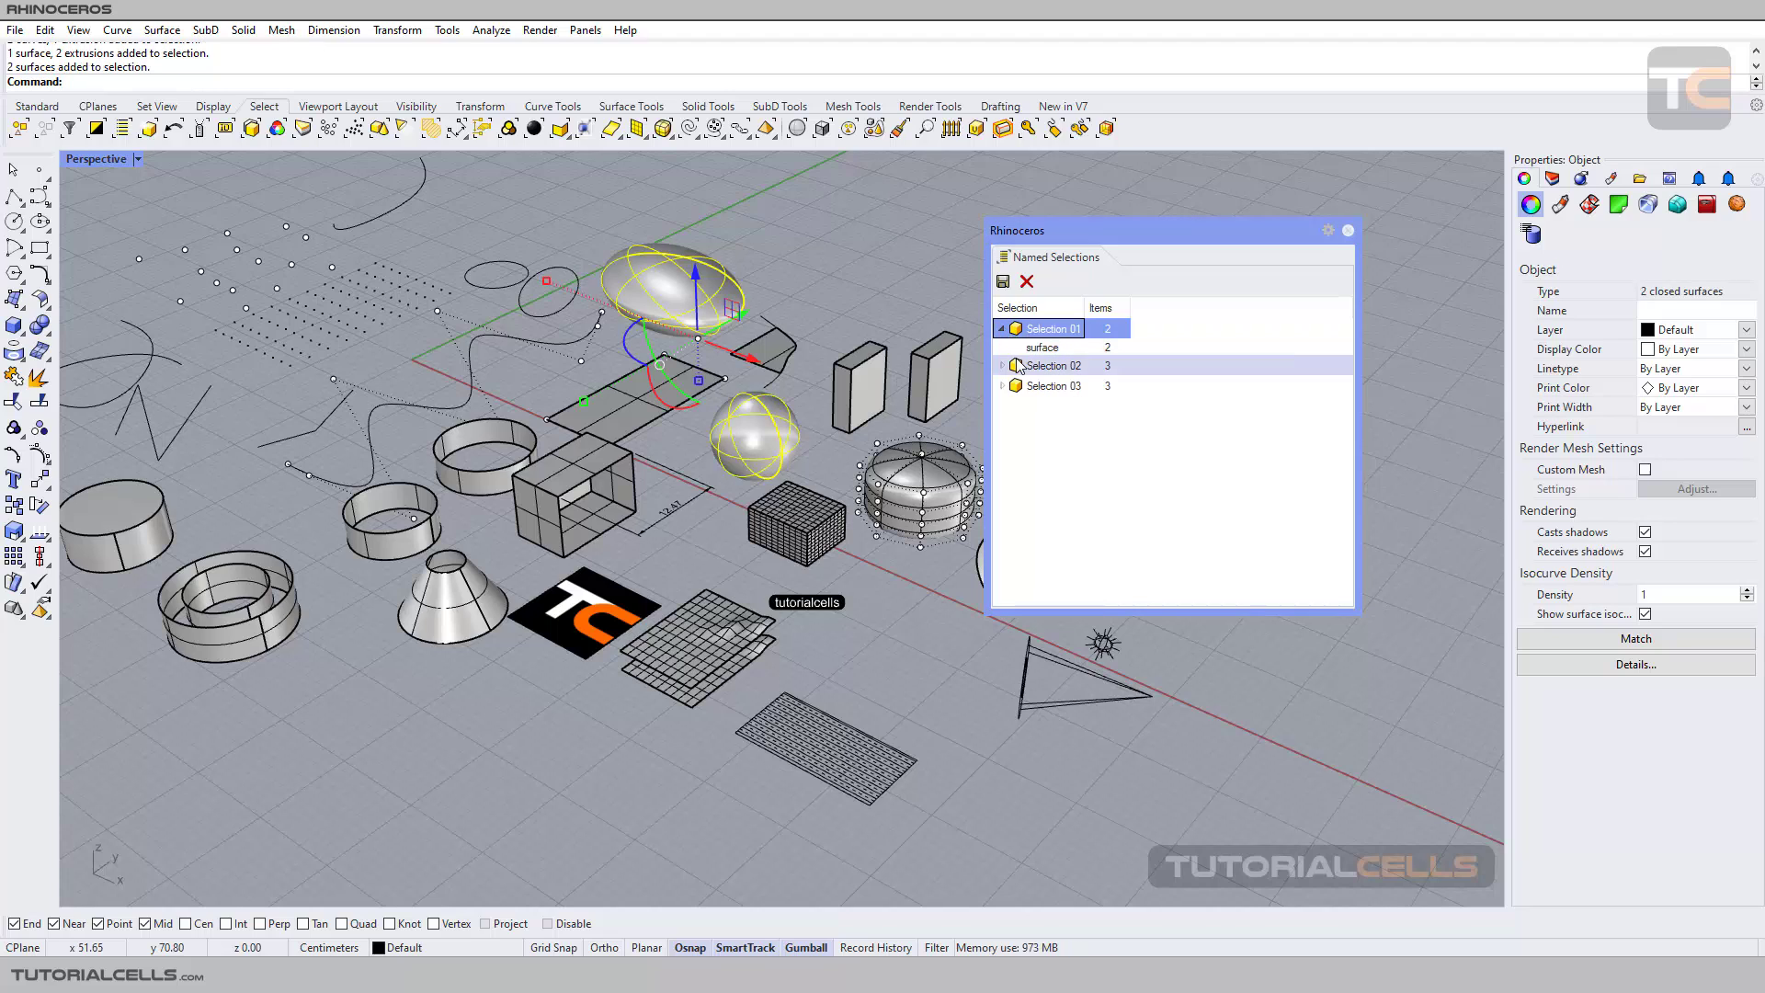
click(1043, 384)
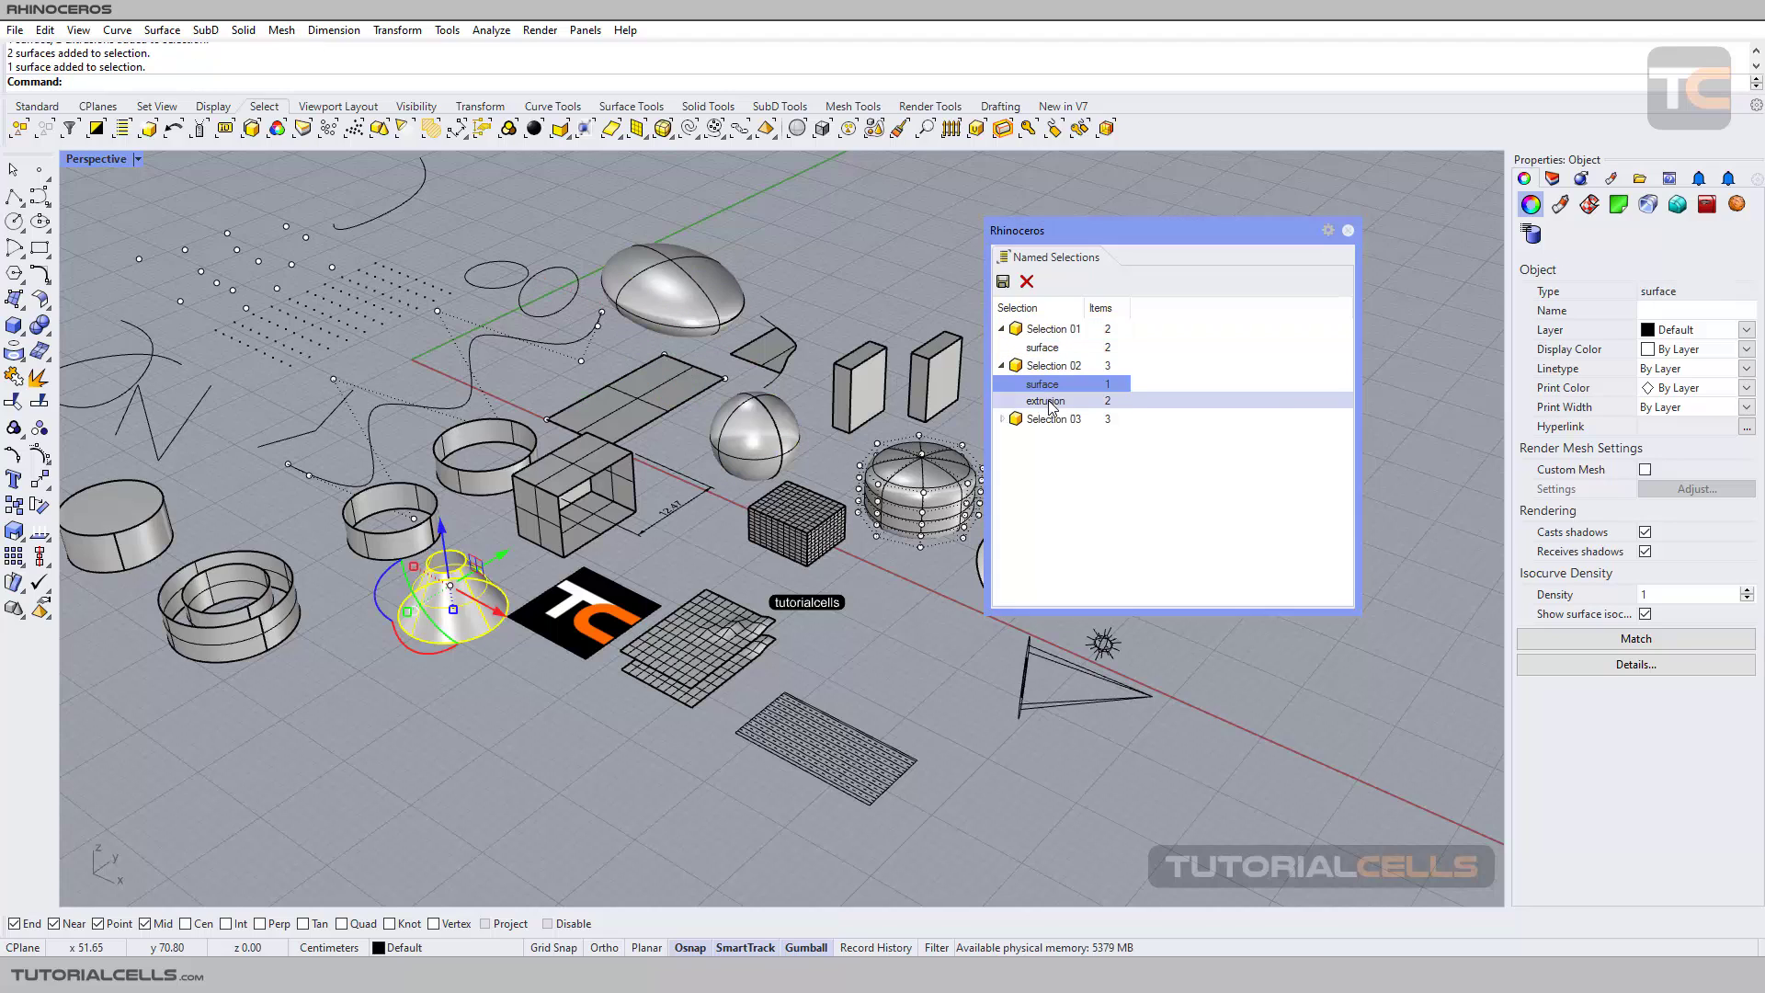
click(1045, 399)
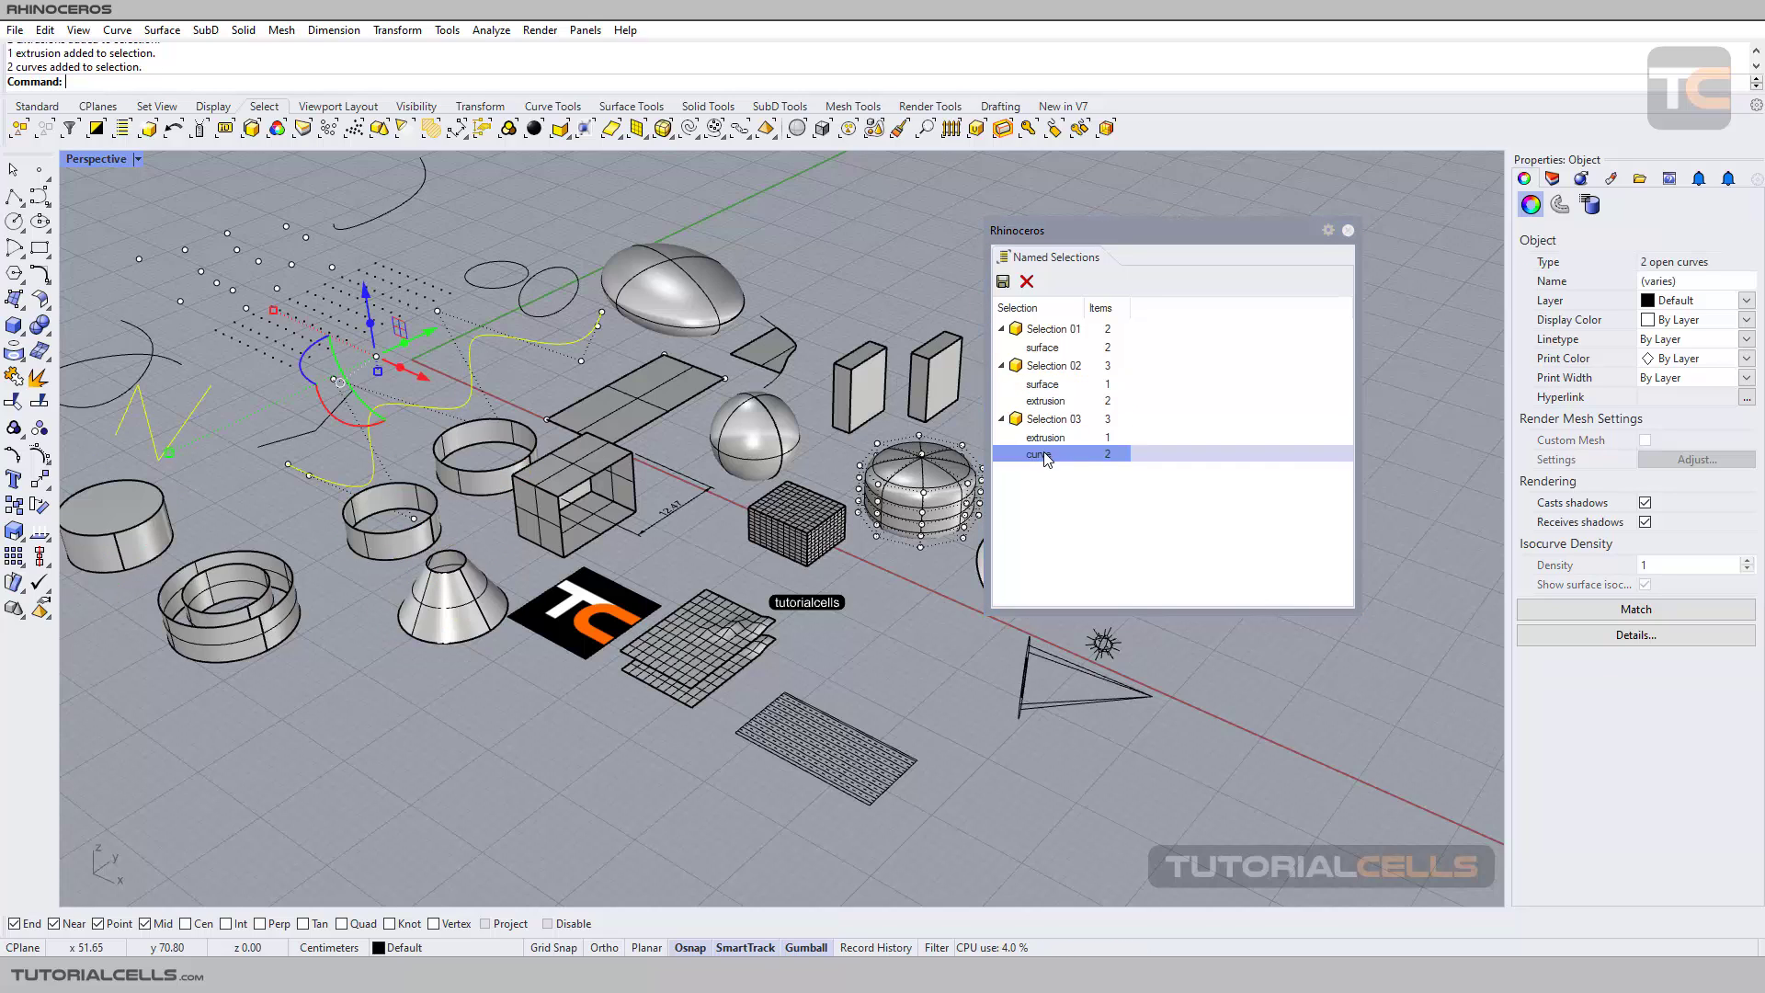
click(1044, 438)
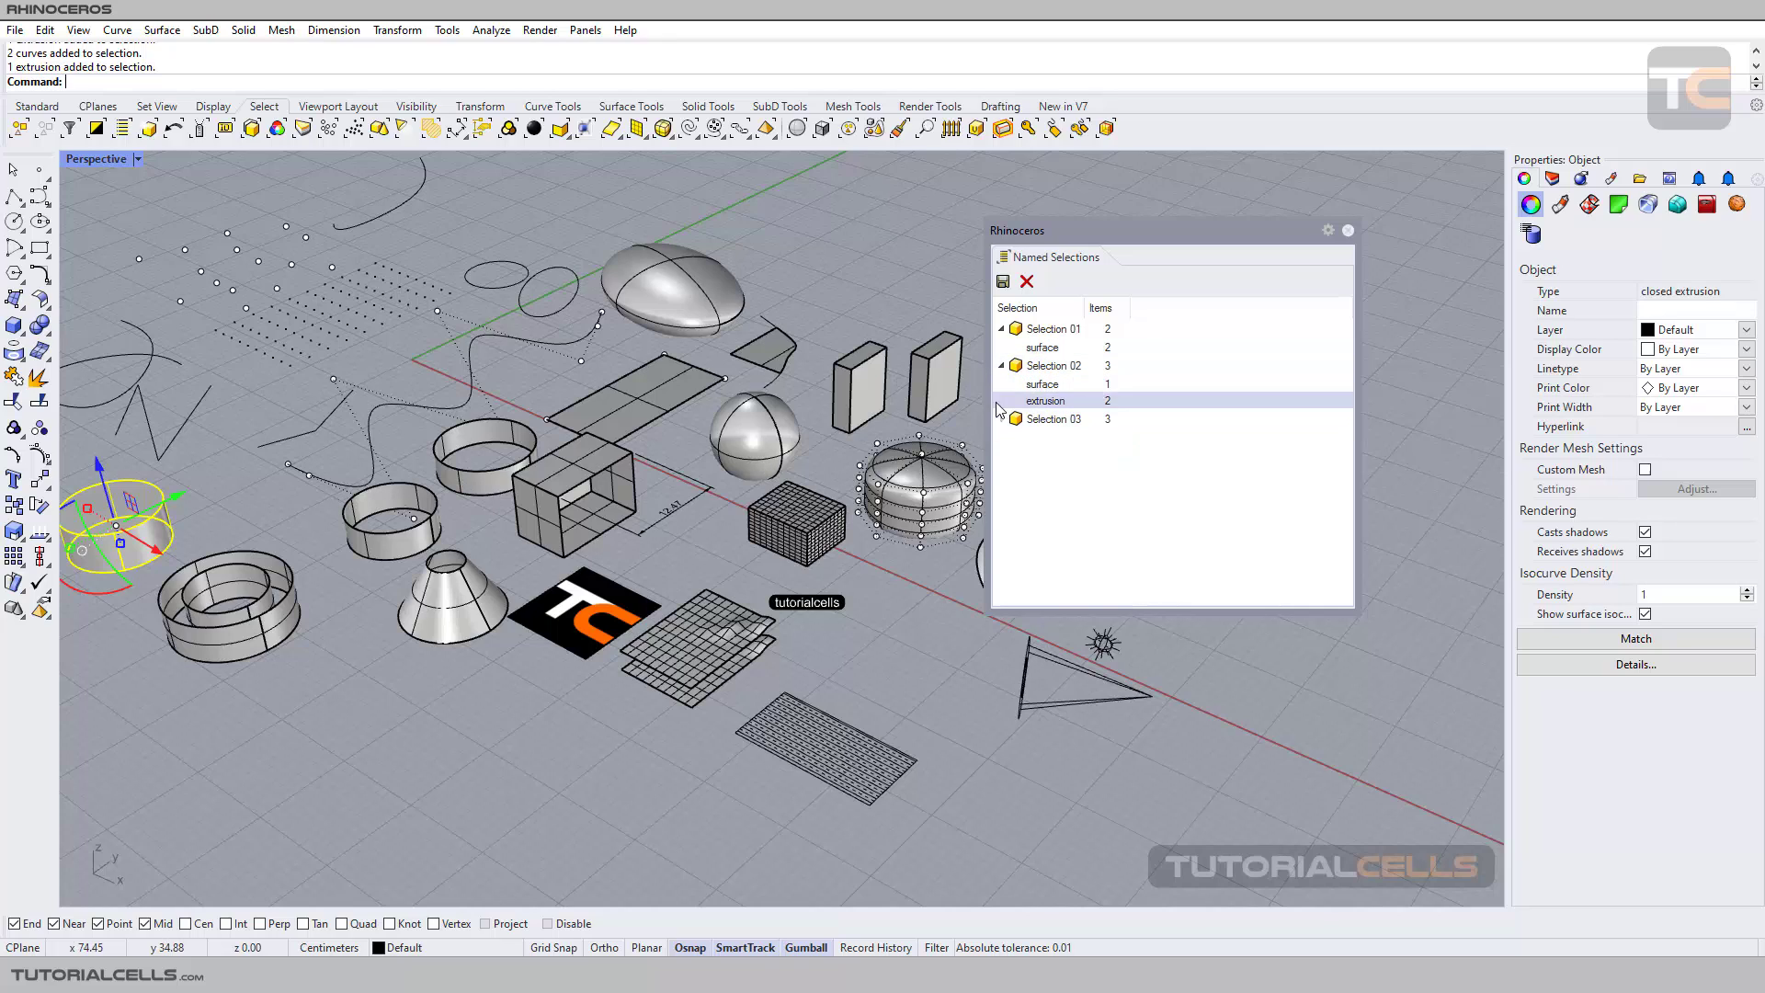
click(1001, 327)
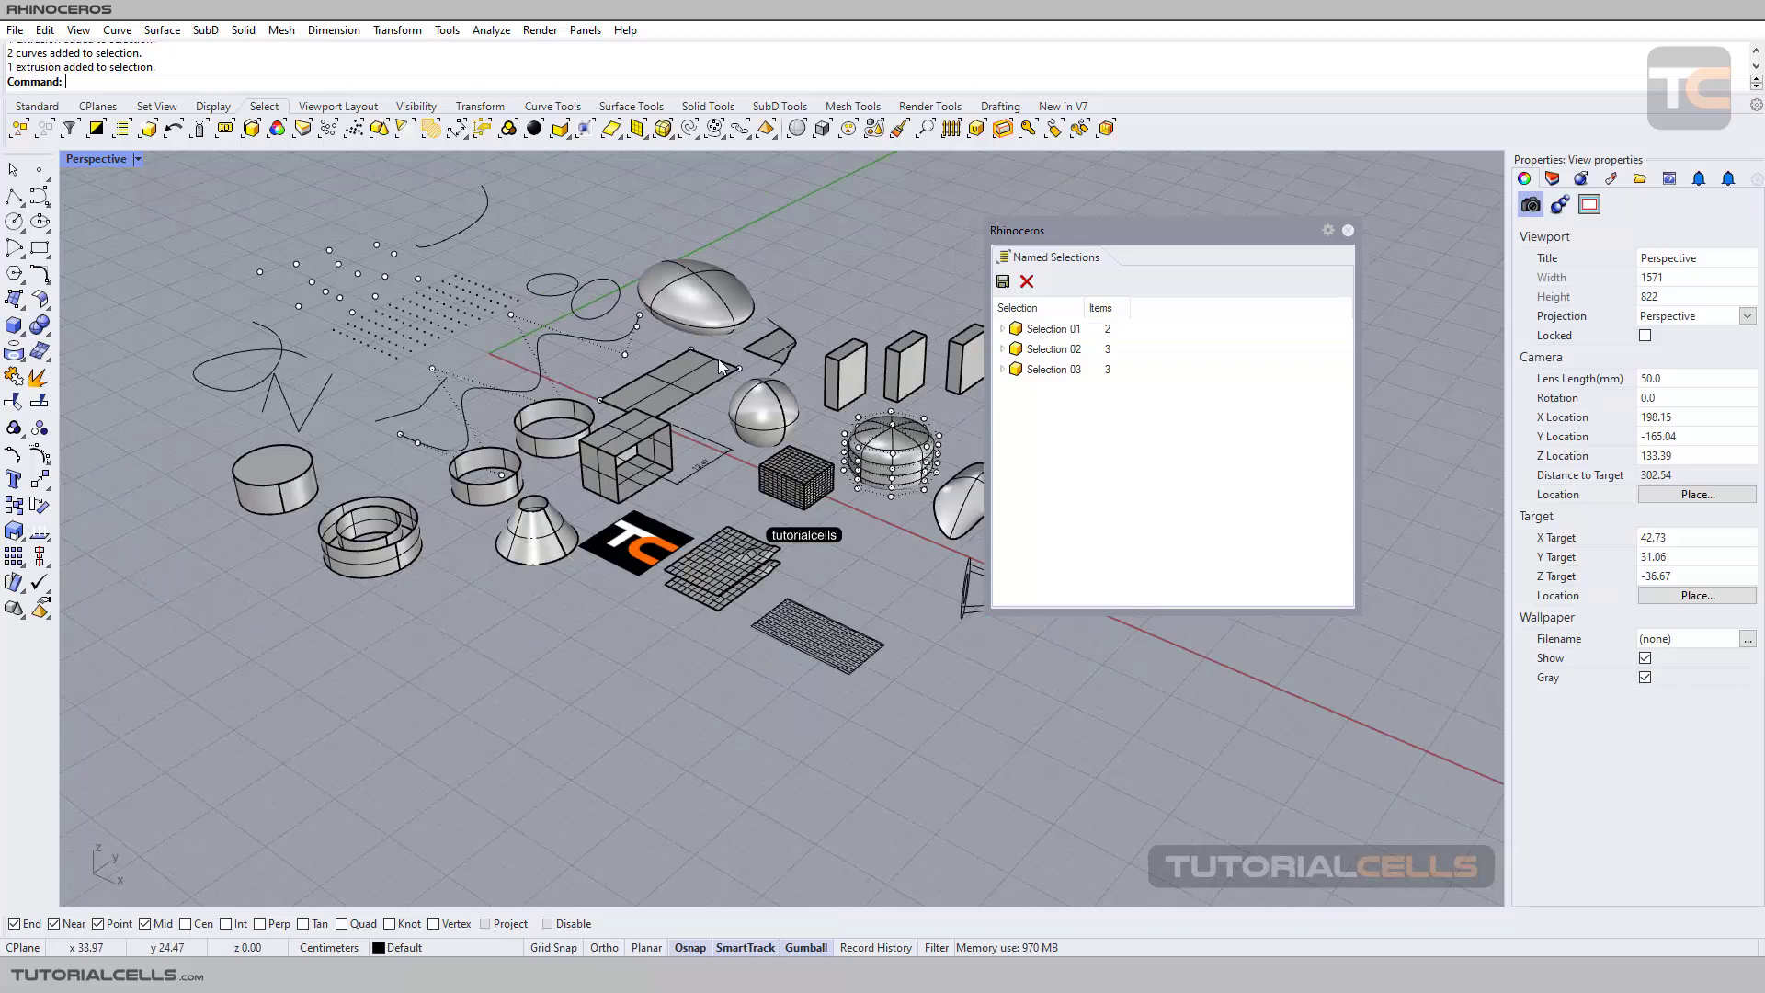
- Recall Selection 01's objects and add the rounded open SubD shape to the selection
click(1052, 328)
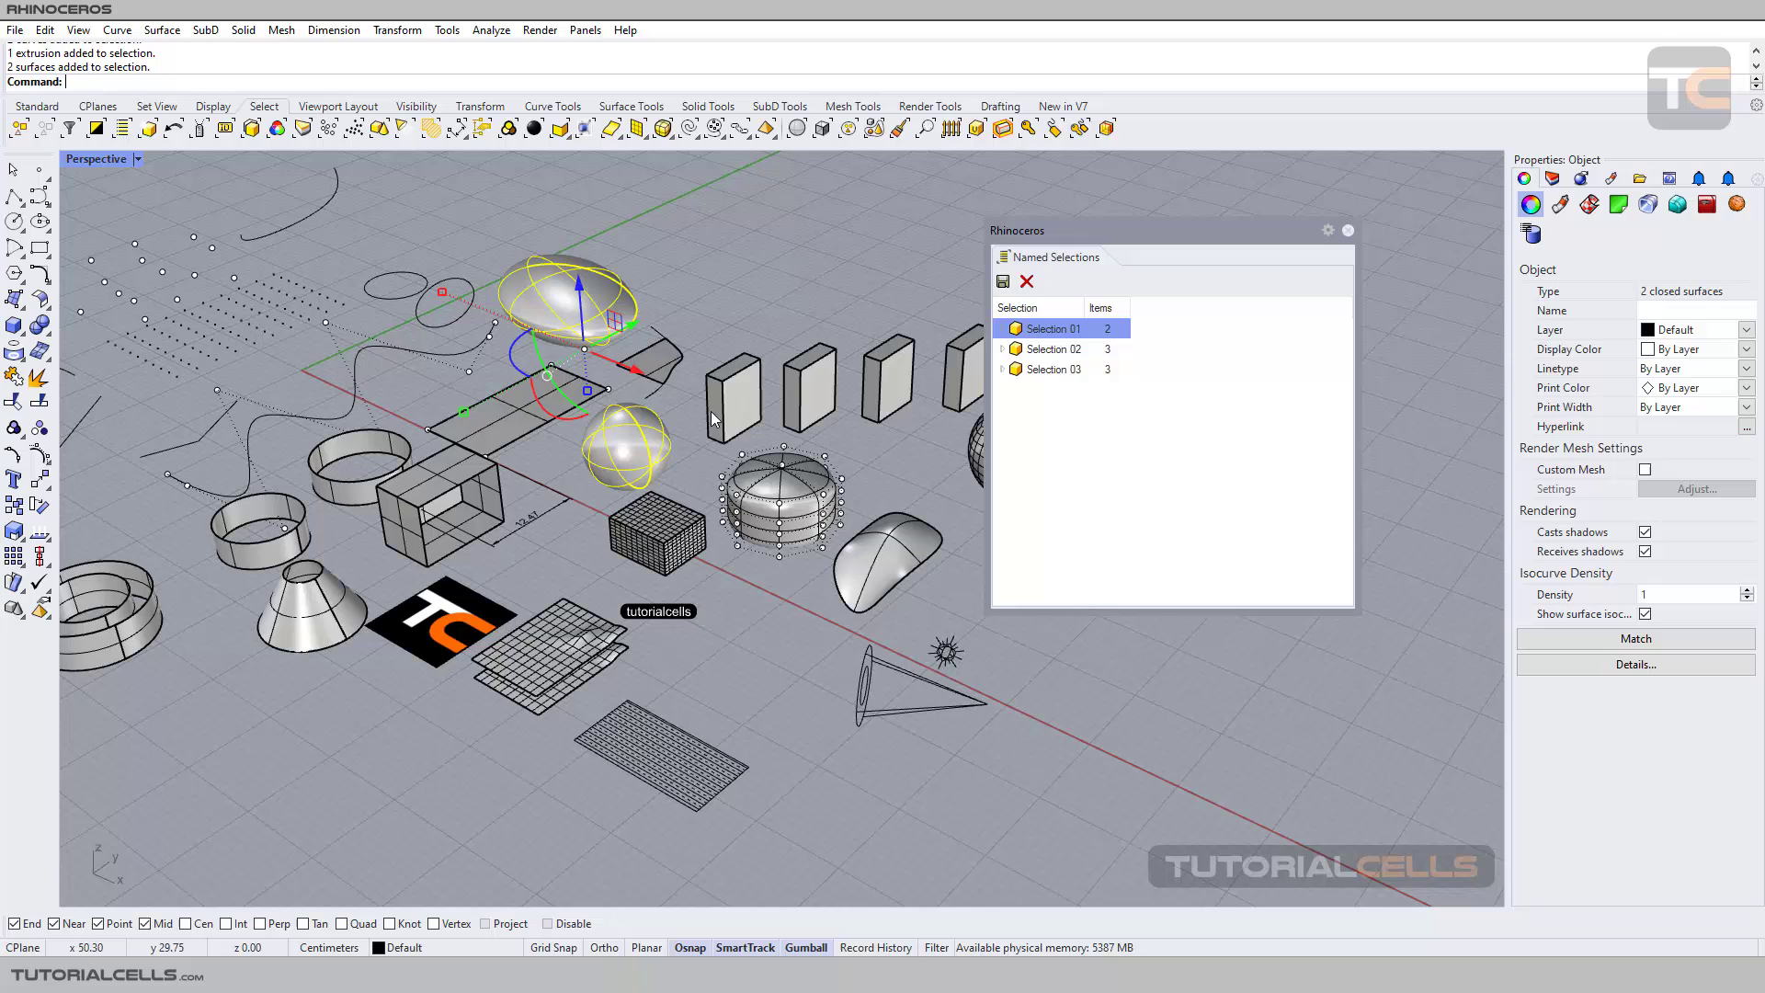
click(780, 500)
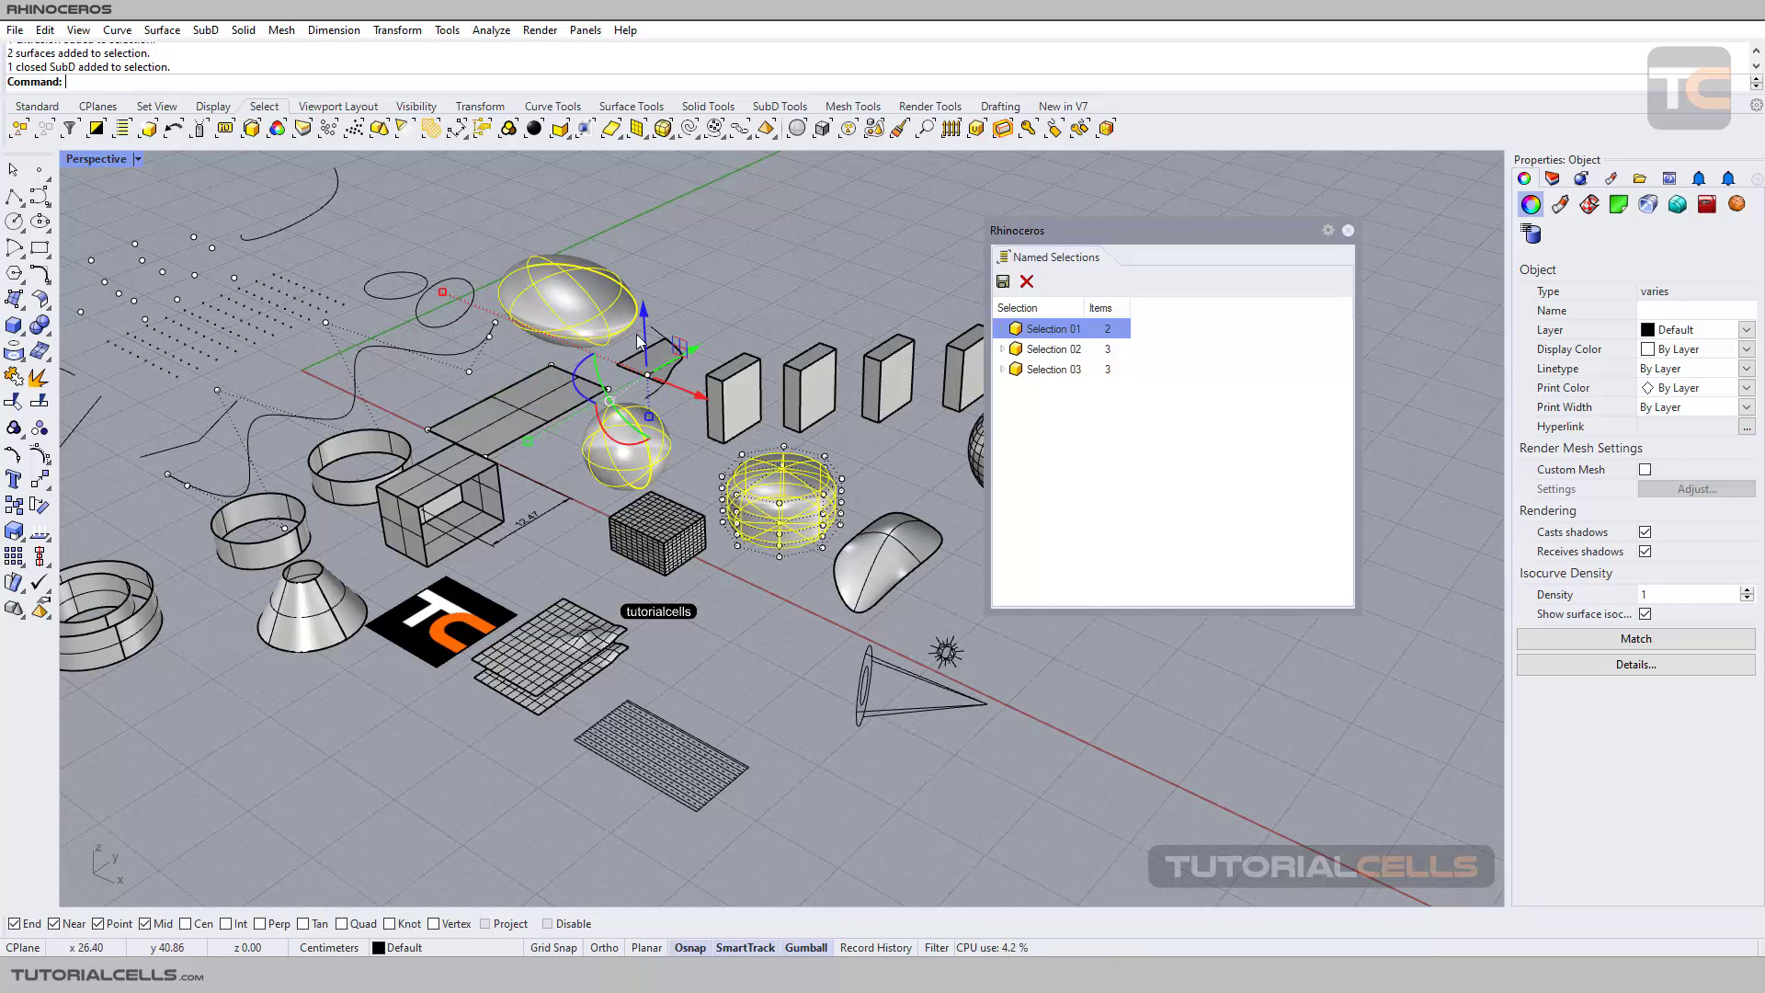
click(783, 494)
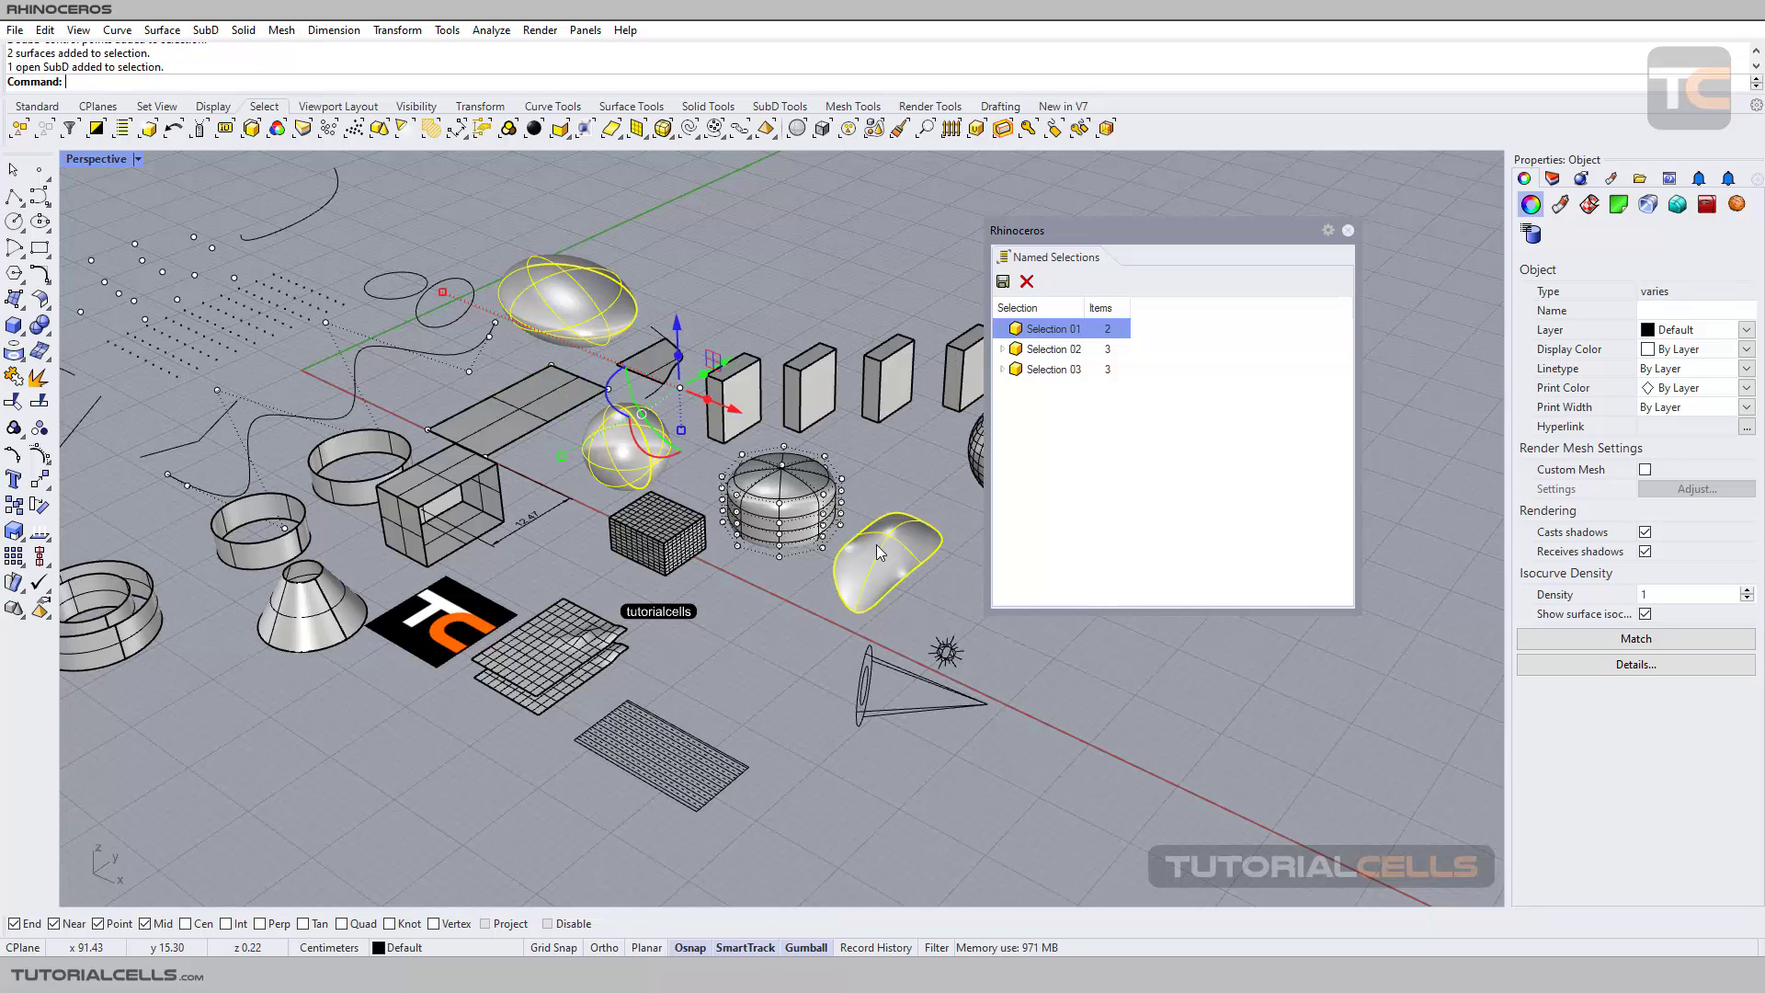
mouse_move(1002, 280)
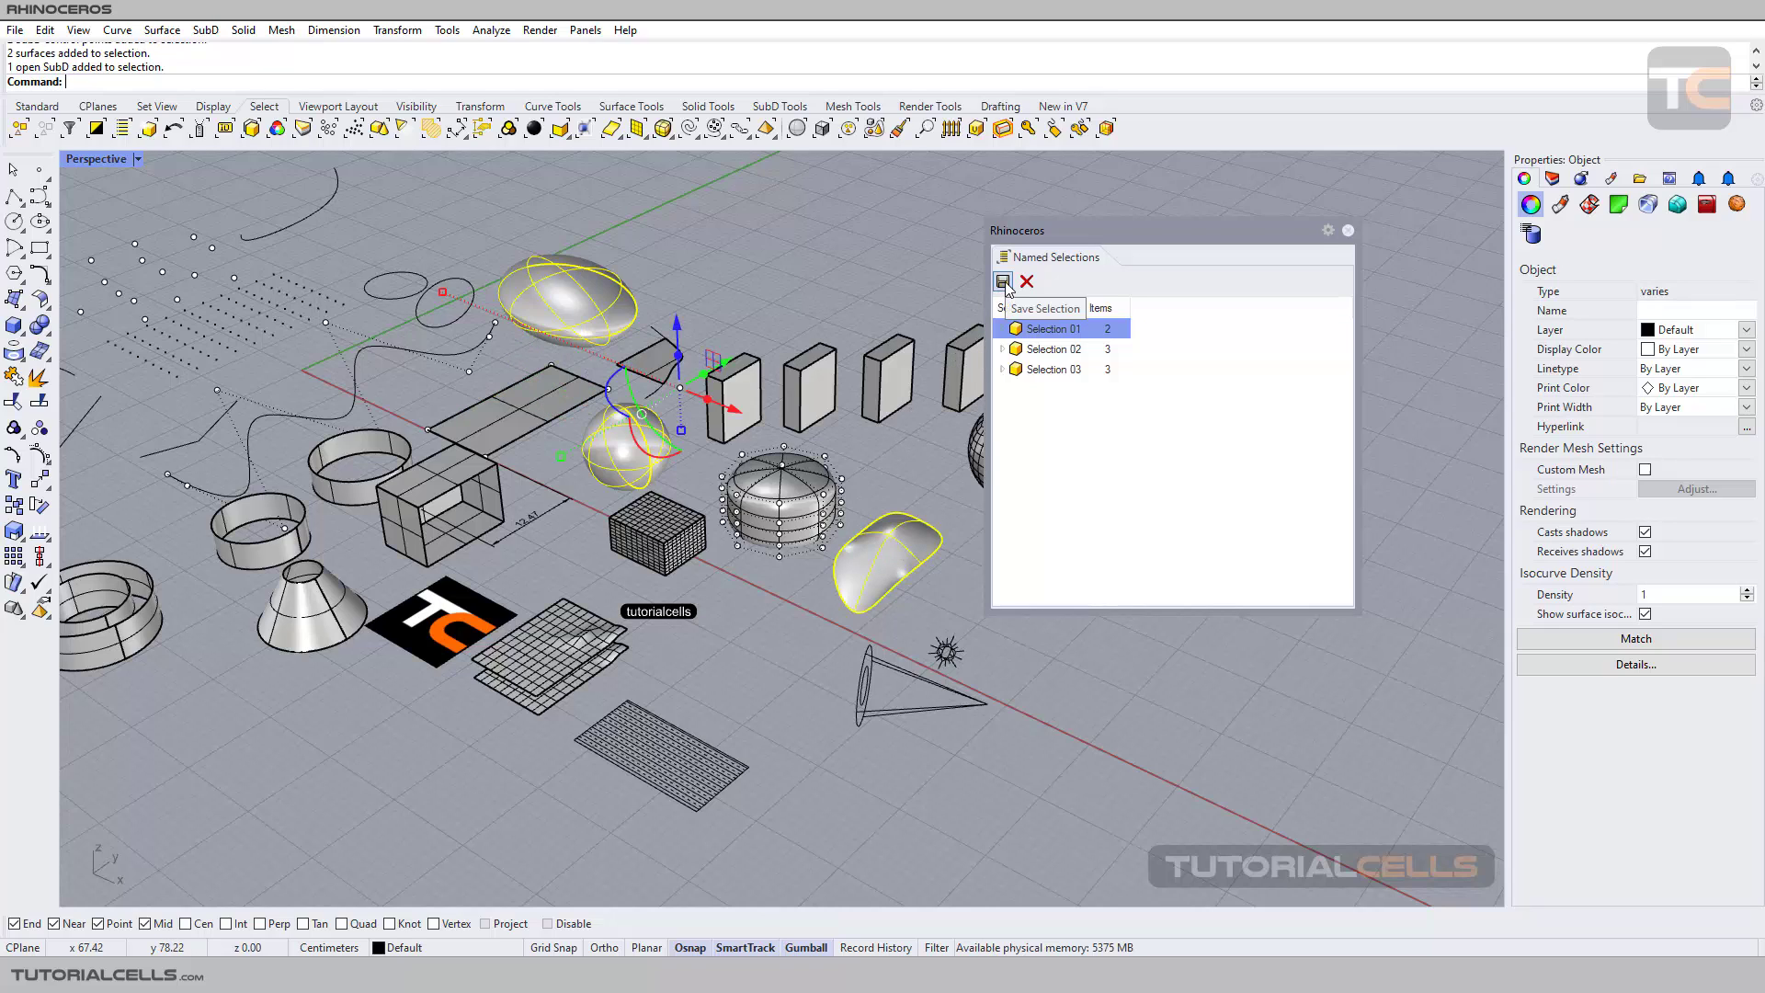
- Save under the name Selection 01 and choose Add so it now holds 3 items
click(1000, 282)
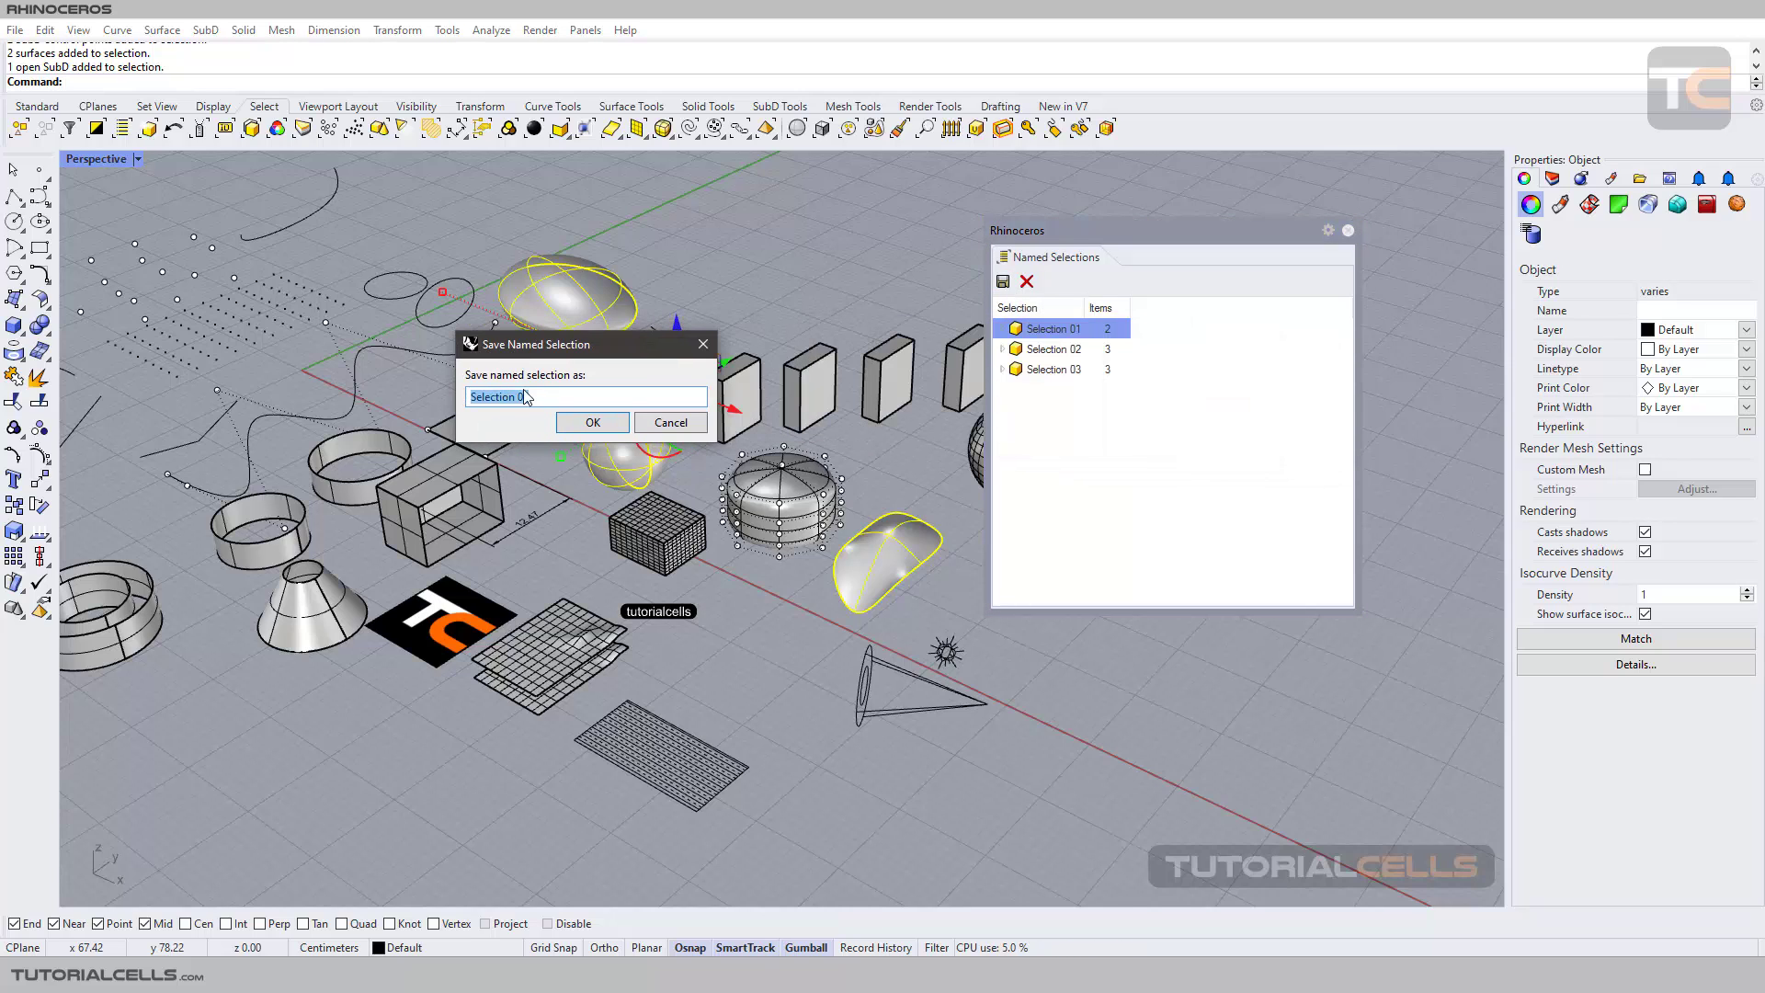
click(590, 423)
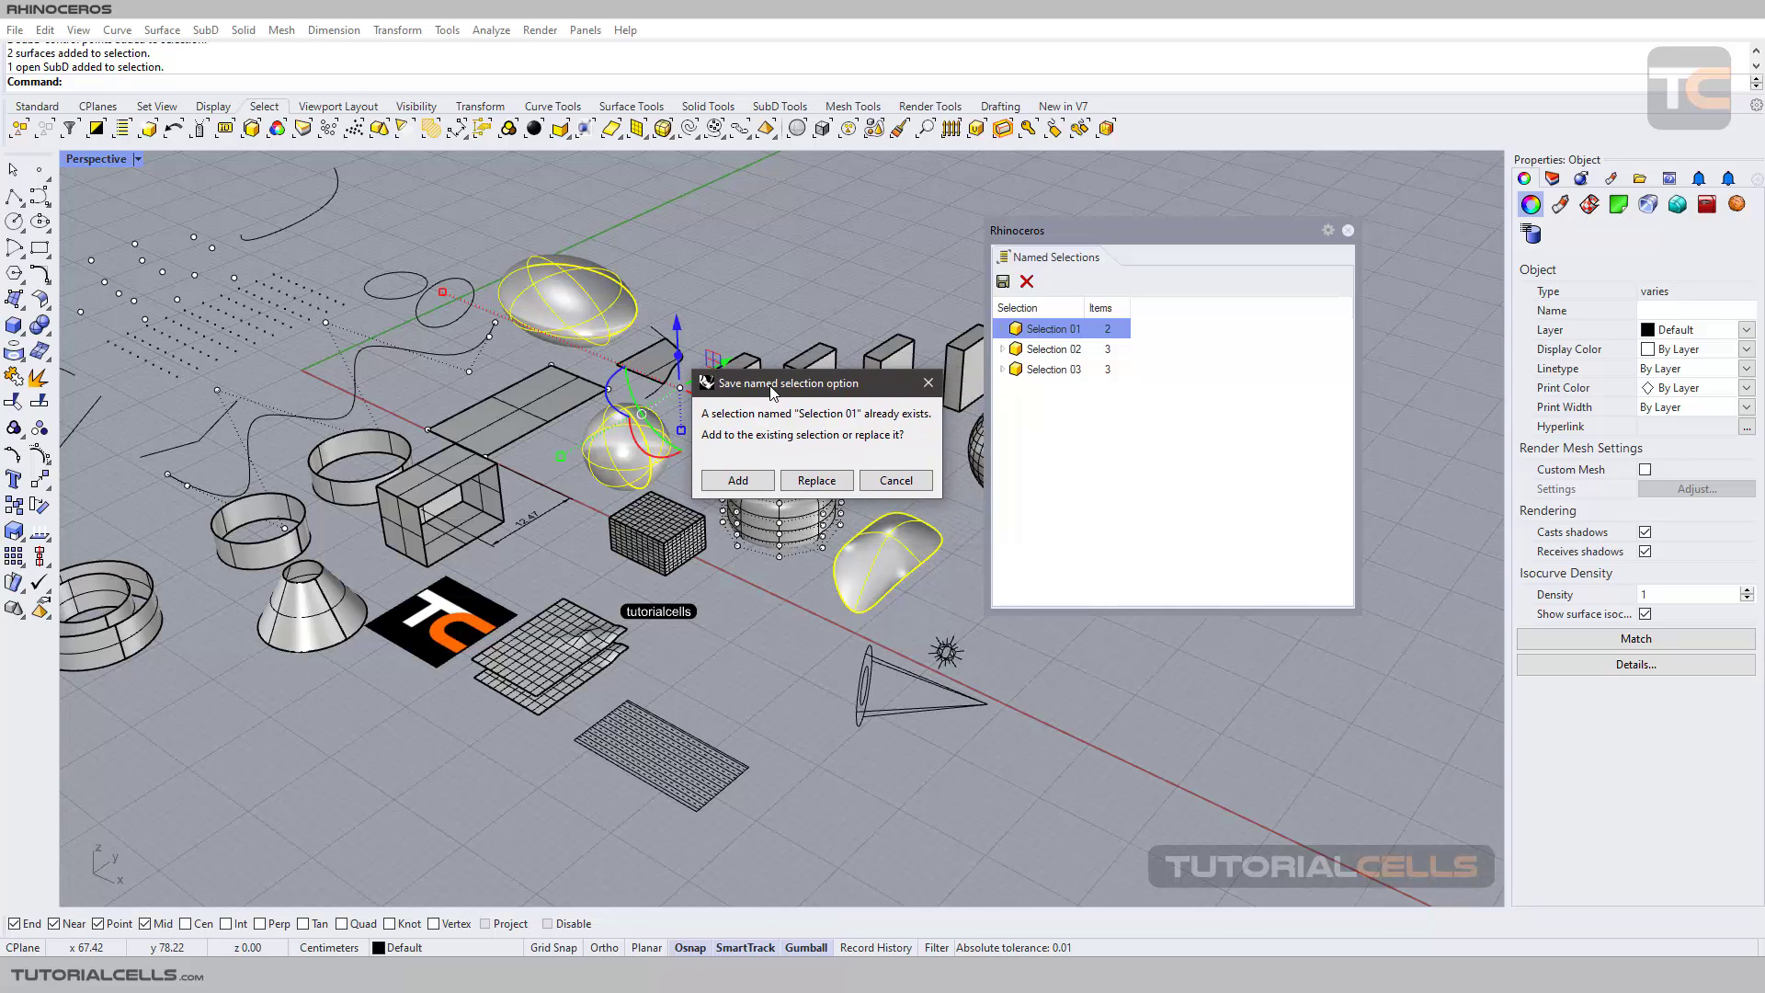
mouse_move(797, 429)
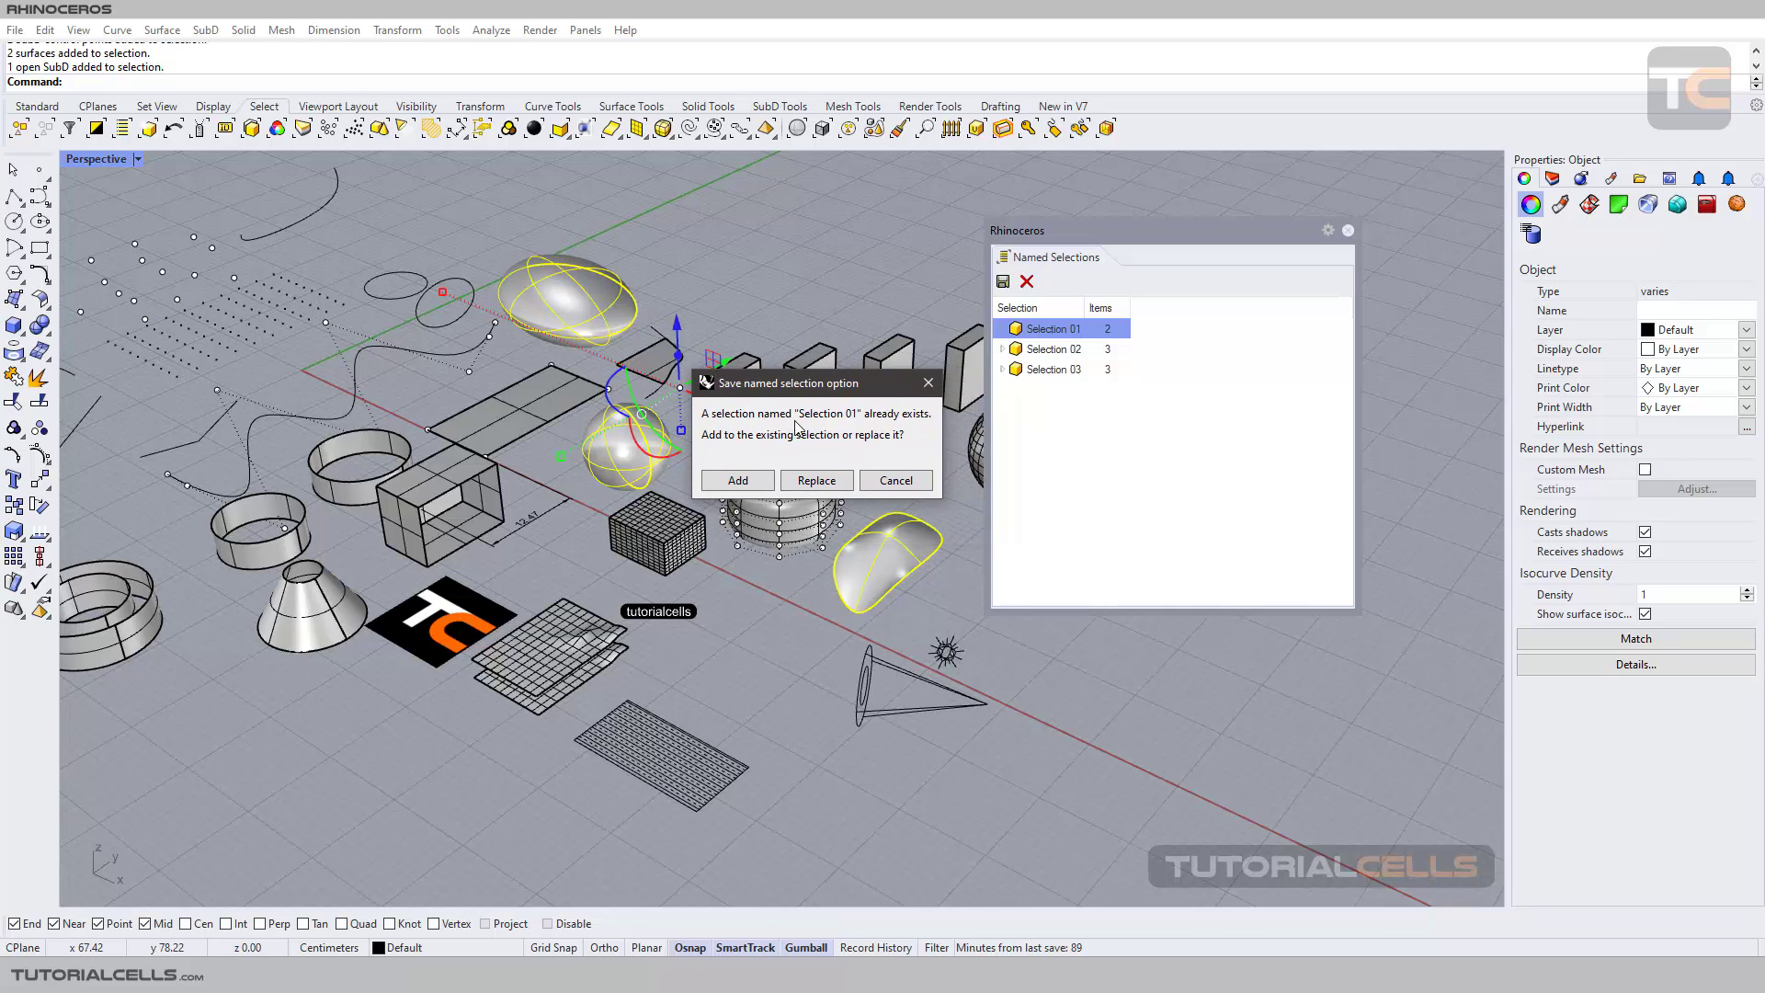
mouse_move(923, 430)
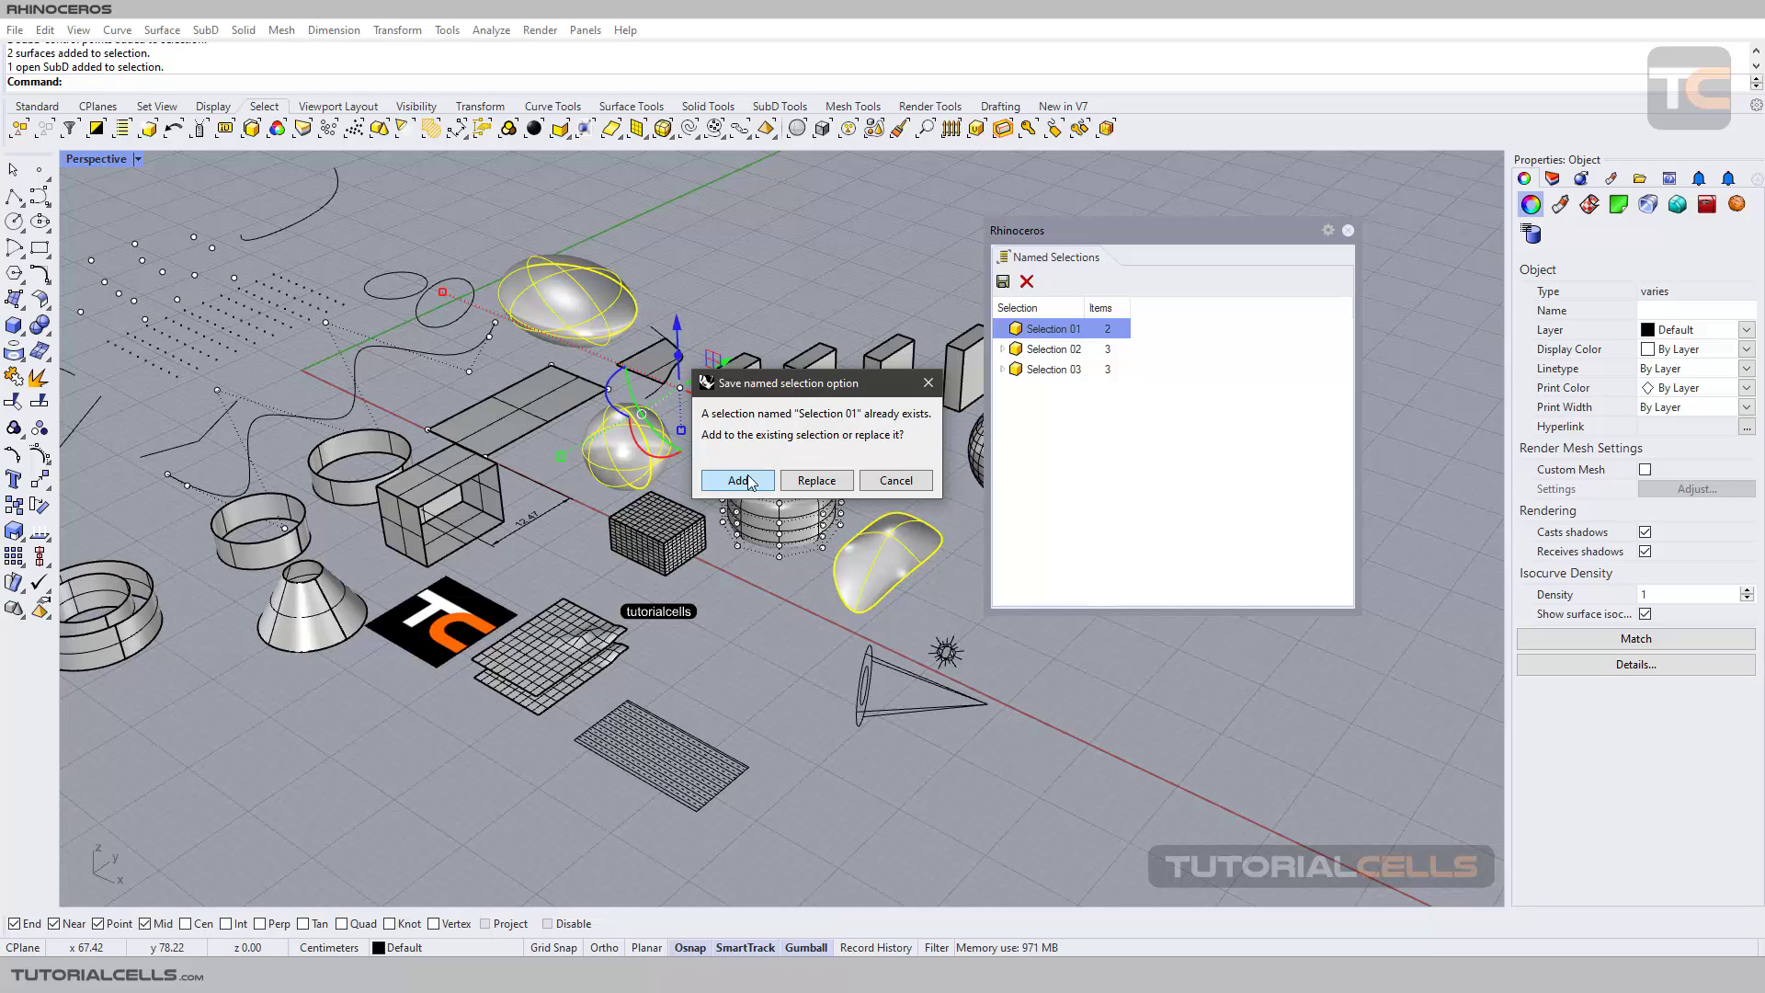
click(738, 480)
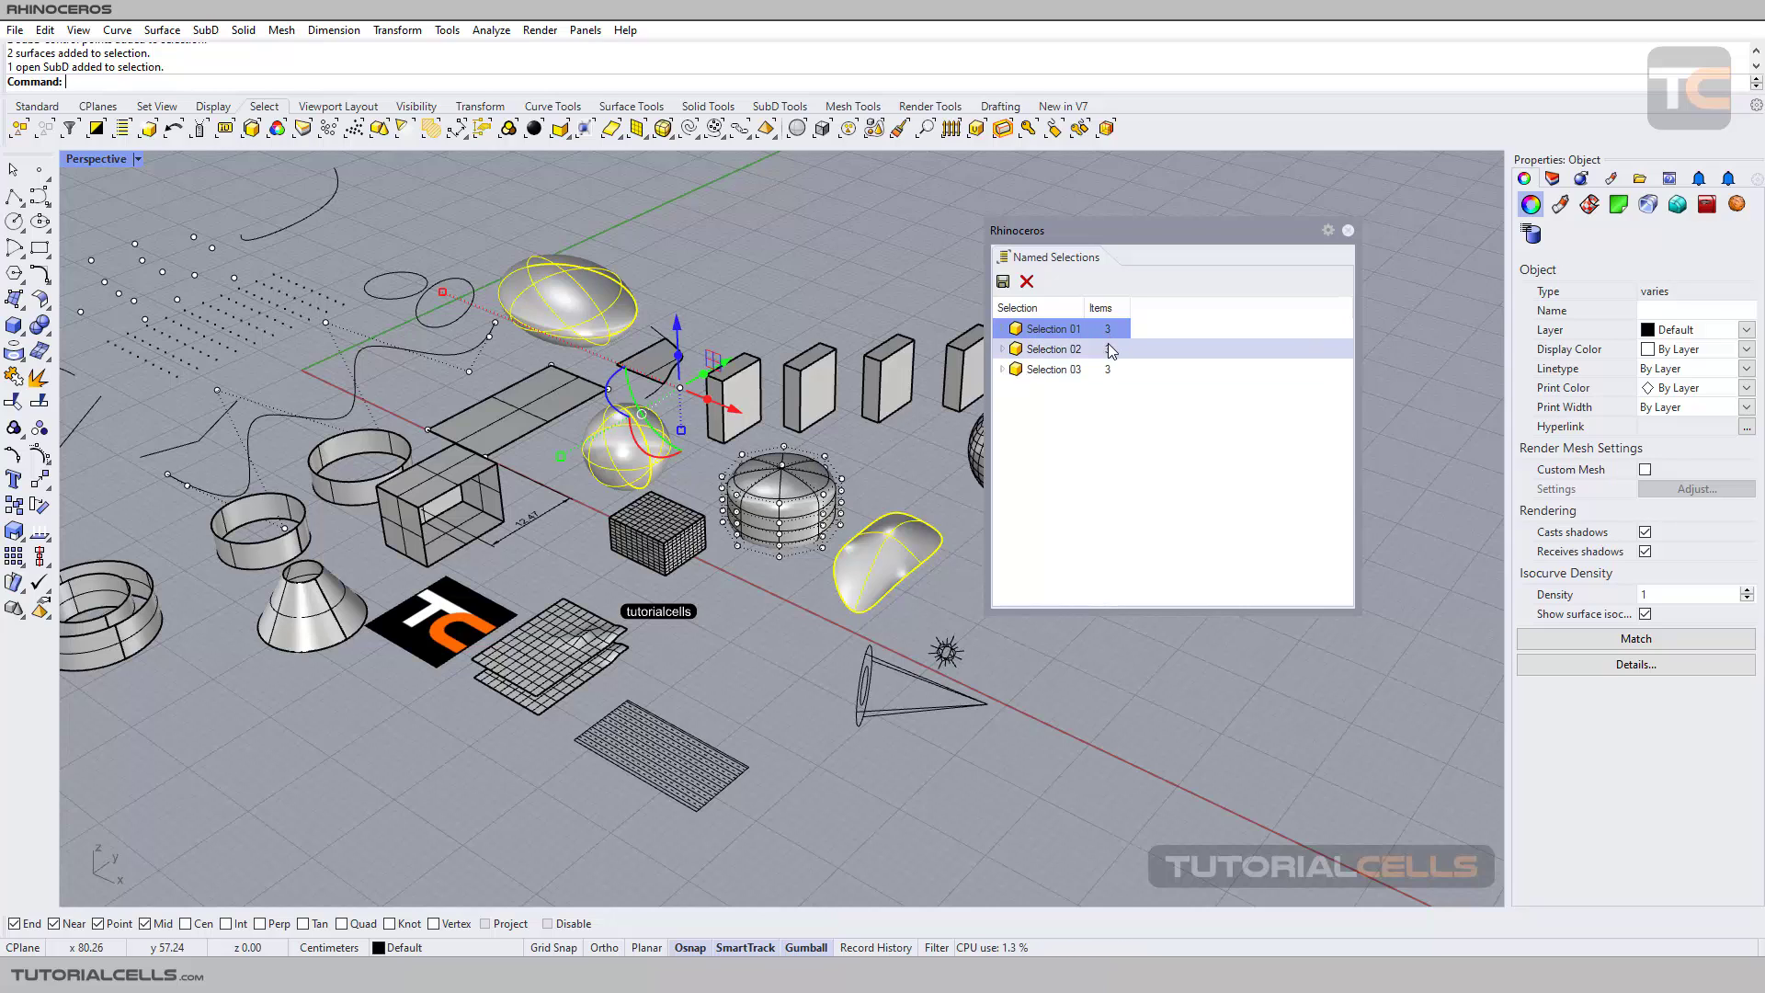
- Expand Selection 01 and recall its two surfaces and its SubD object
click(1000, 329)
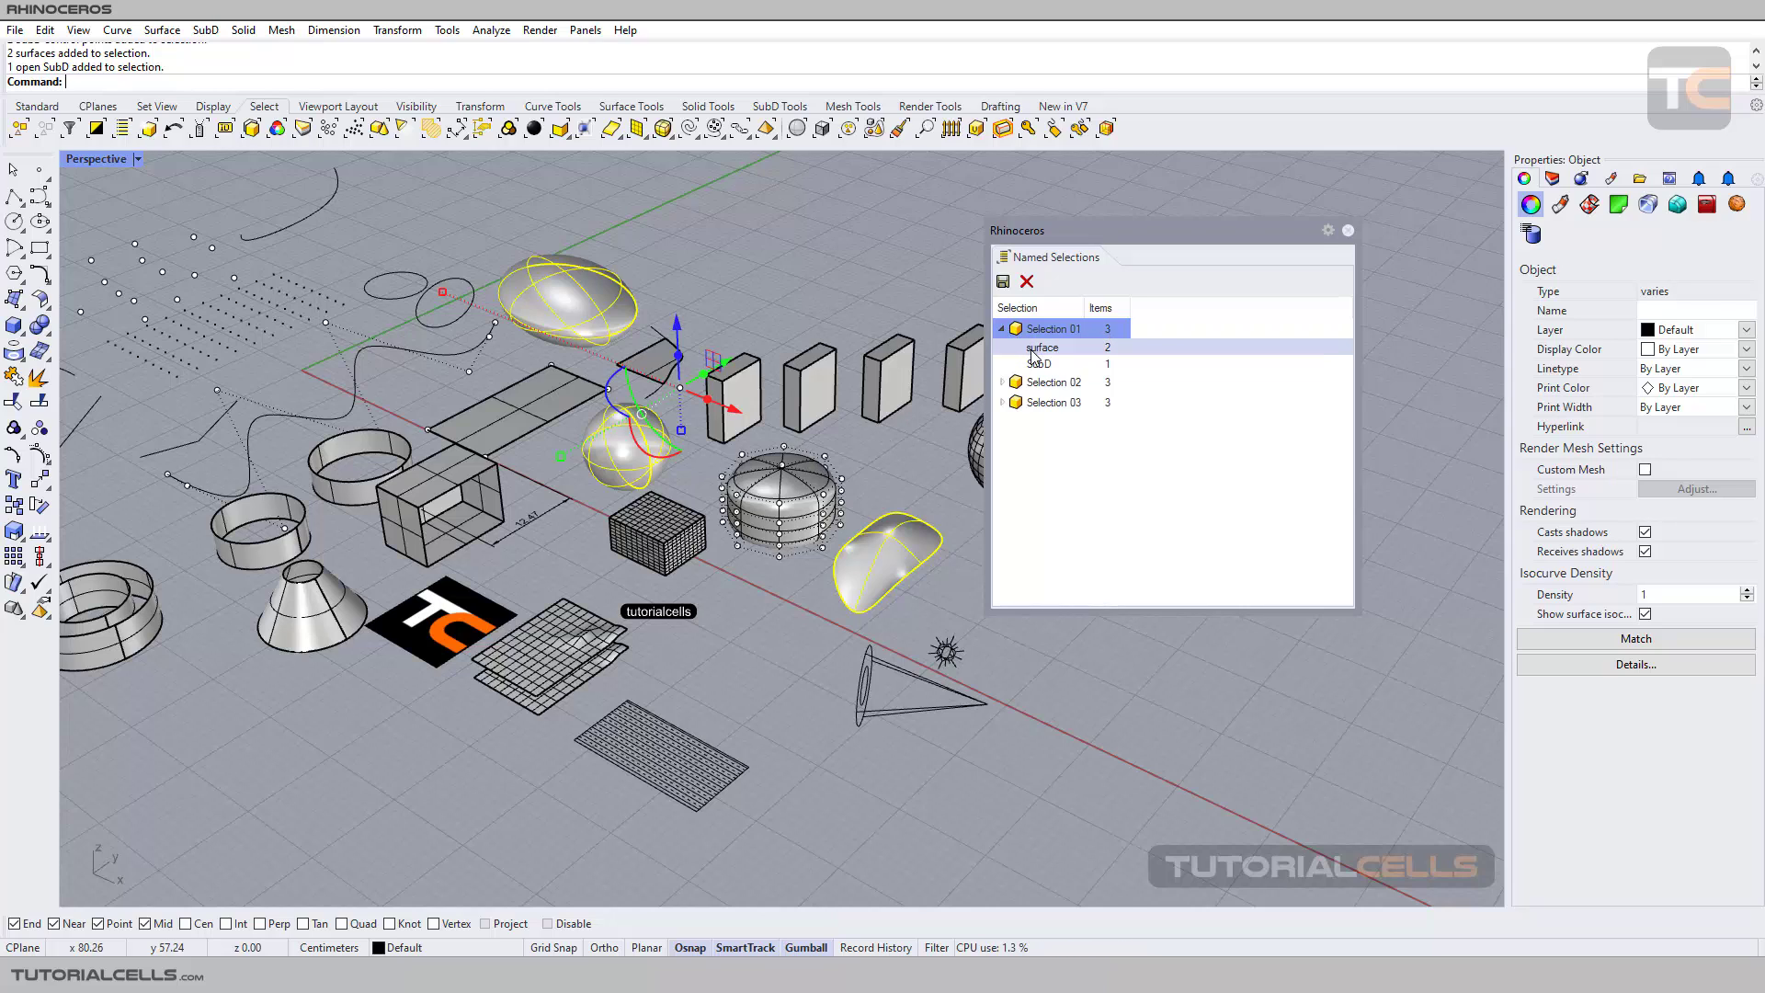
click(1040, 348)
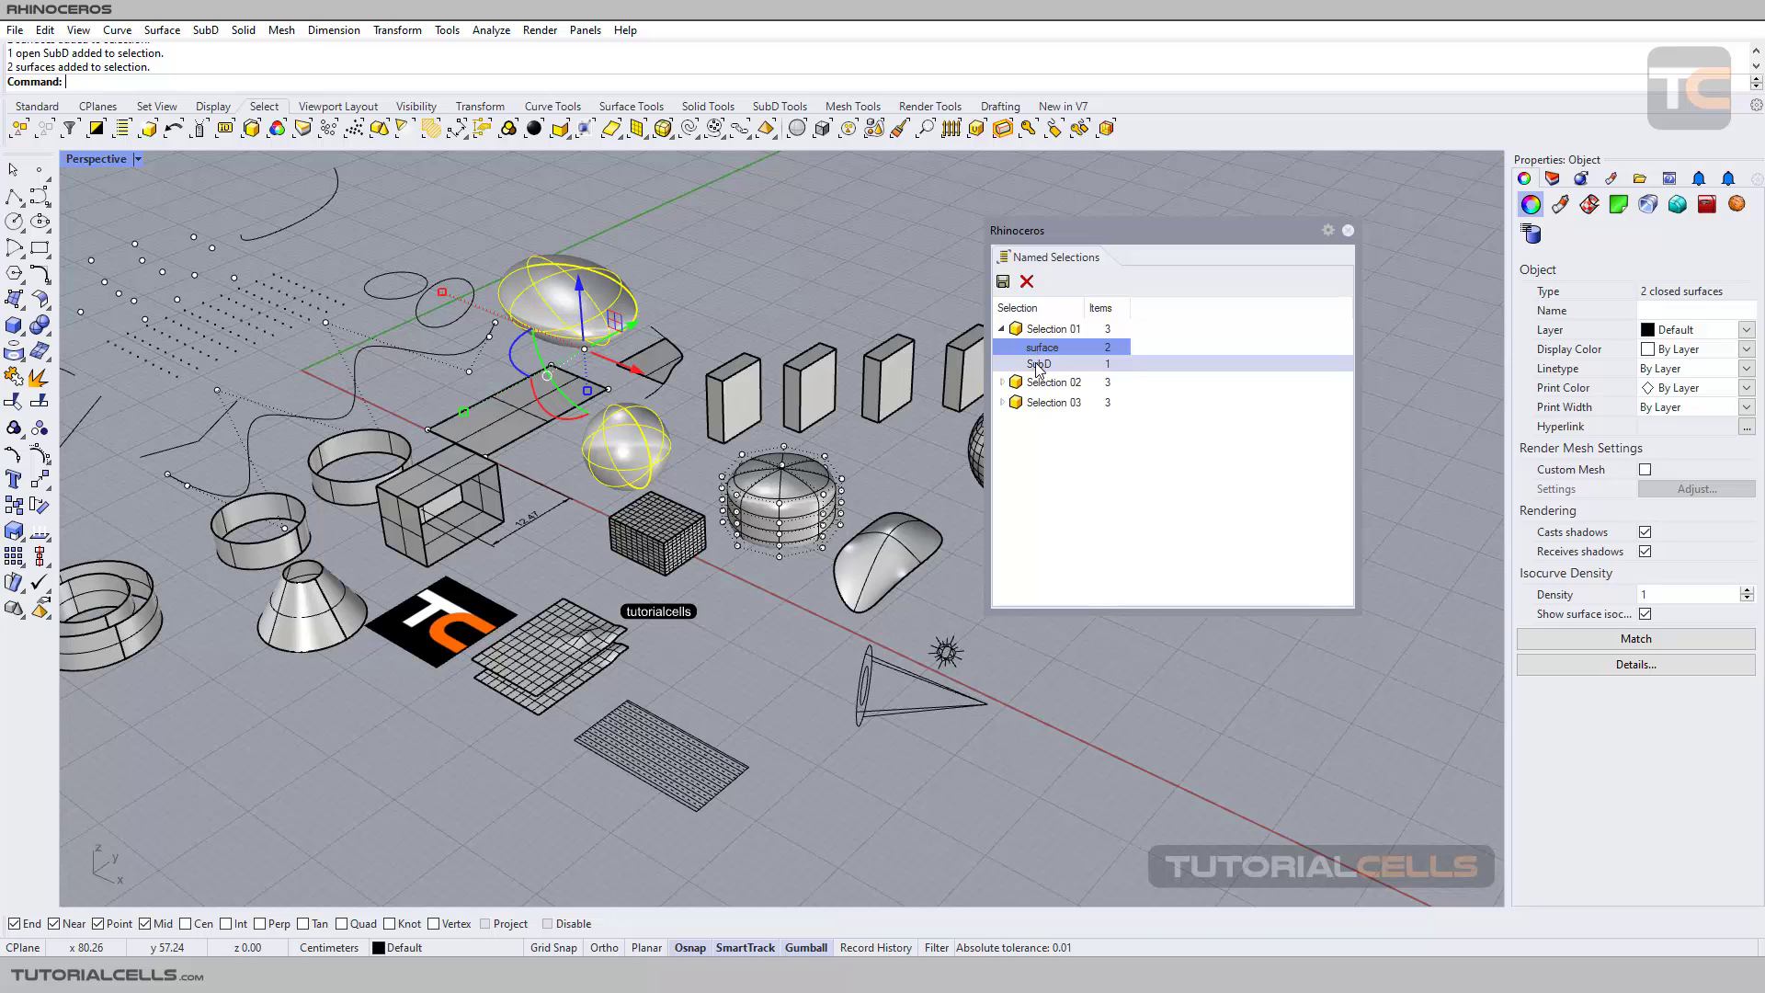
click(1037, 364)
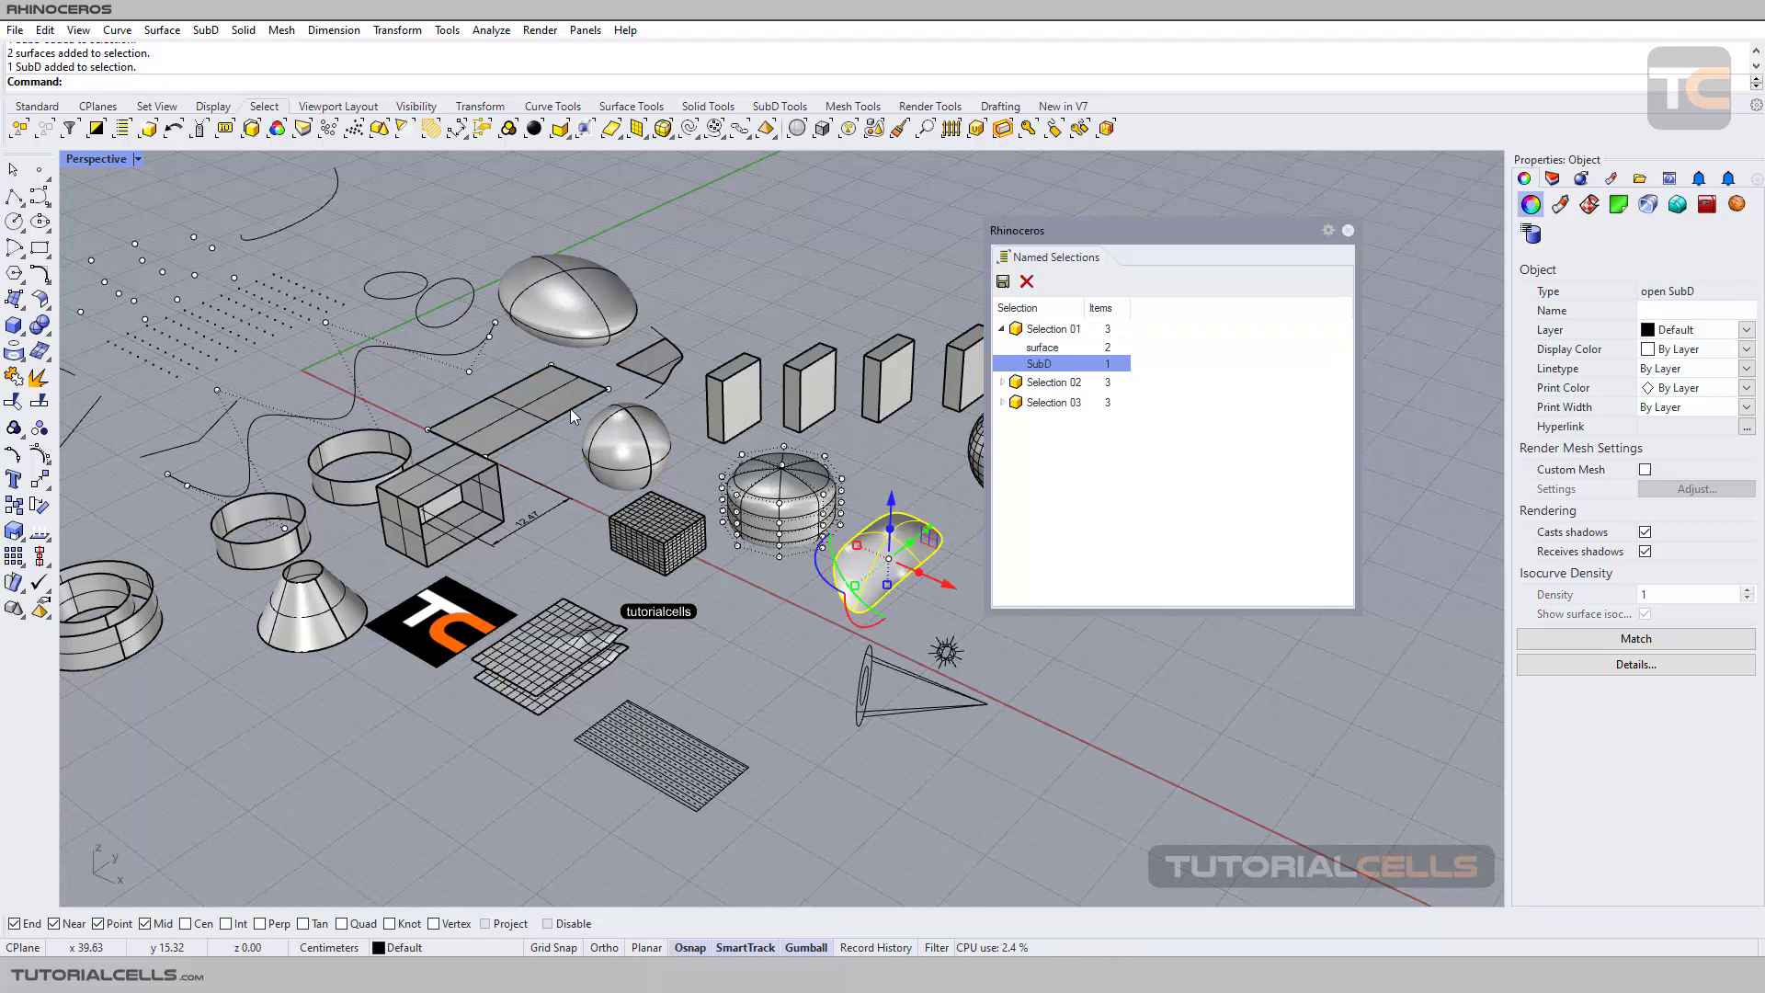
- Expand Selection 02 and 03 and recall their surface, two extrusions and extrusion
click(1001, 383)
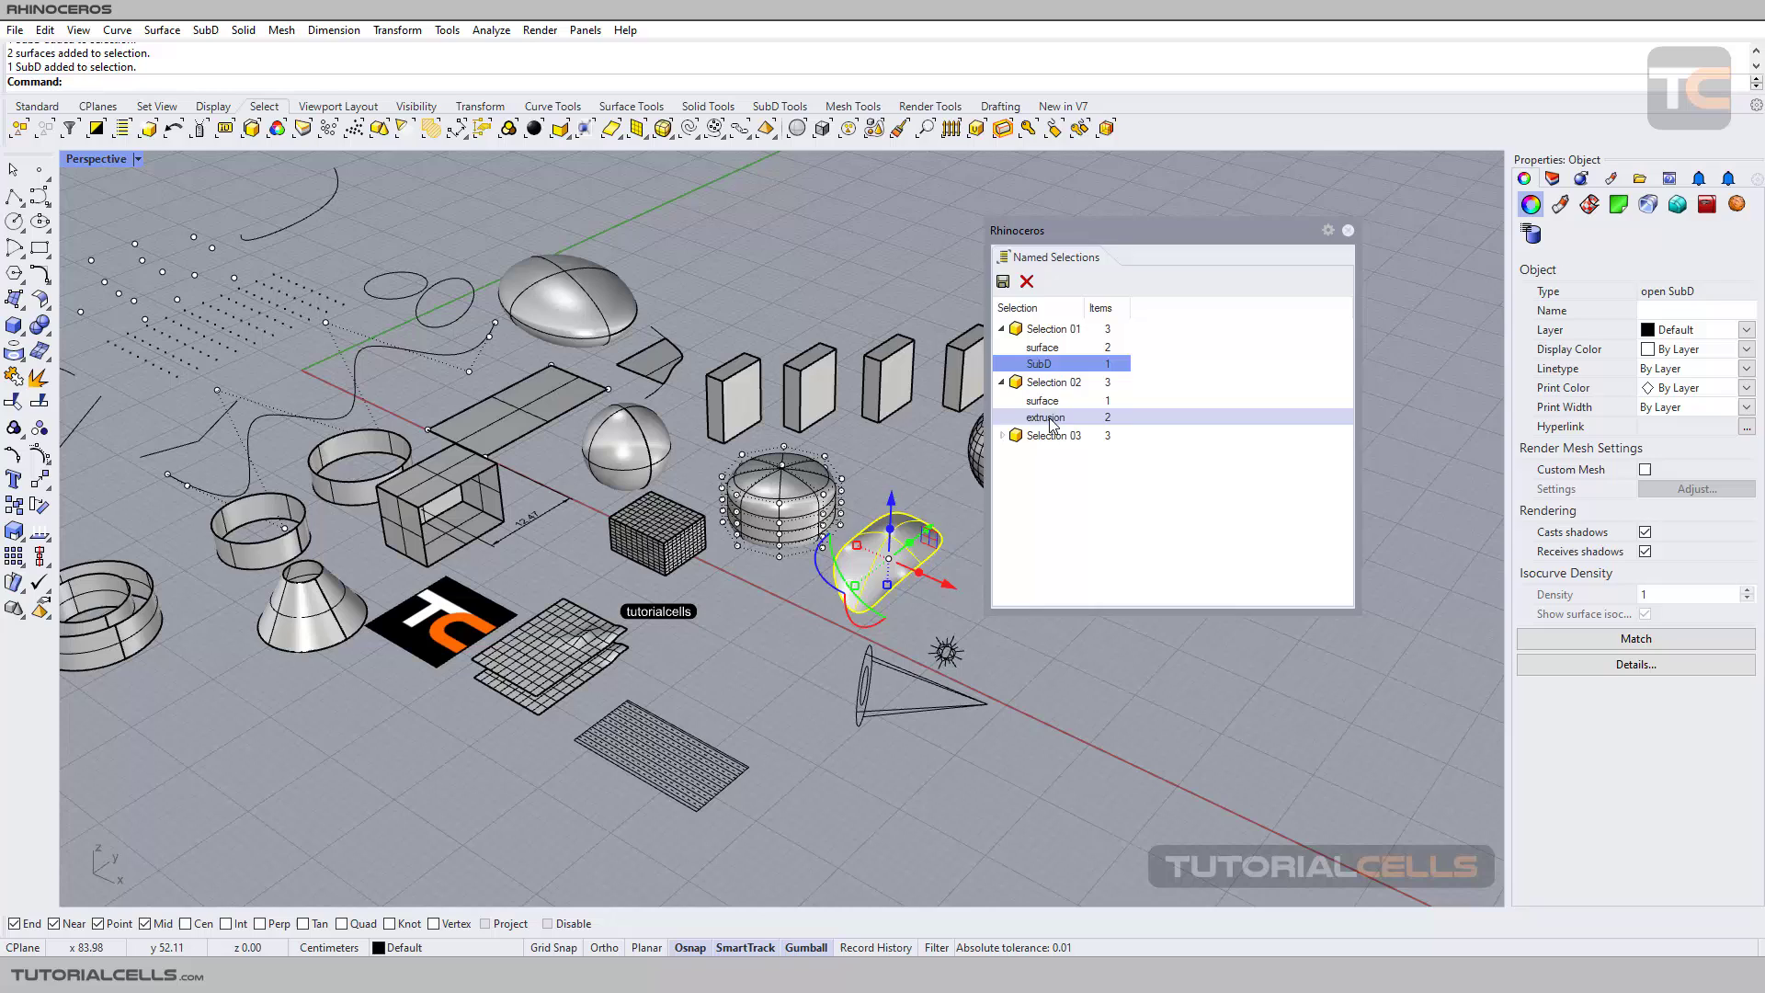
click(1041, 399)
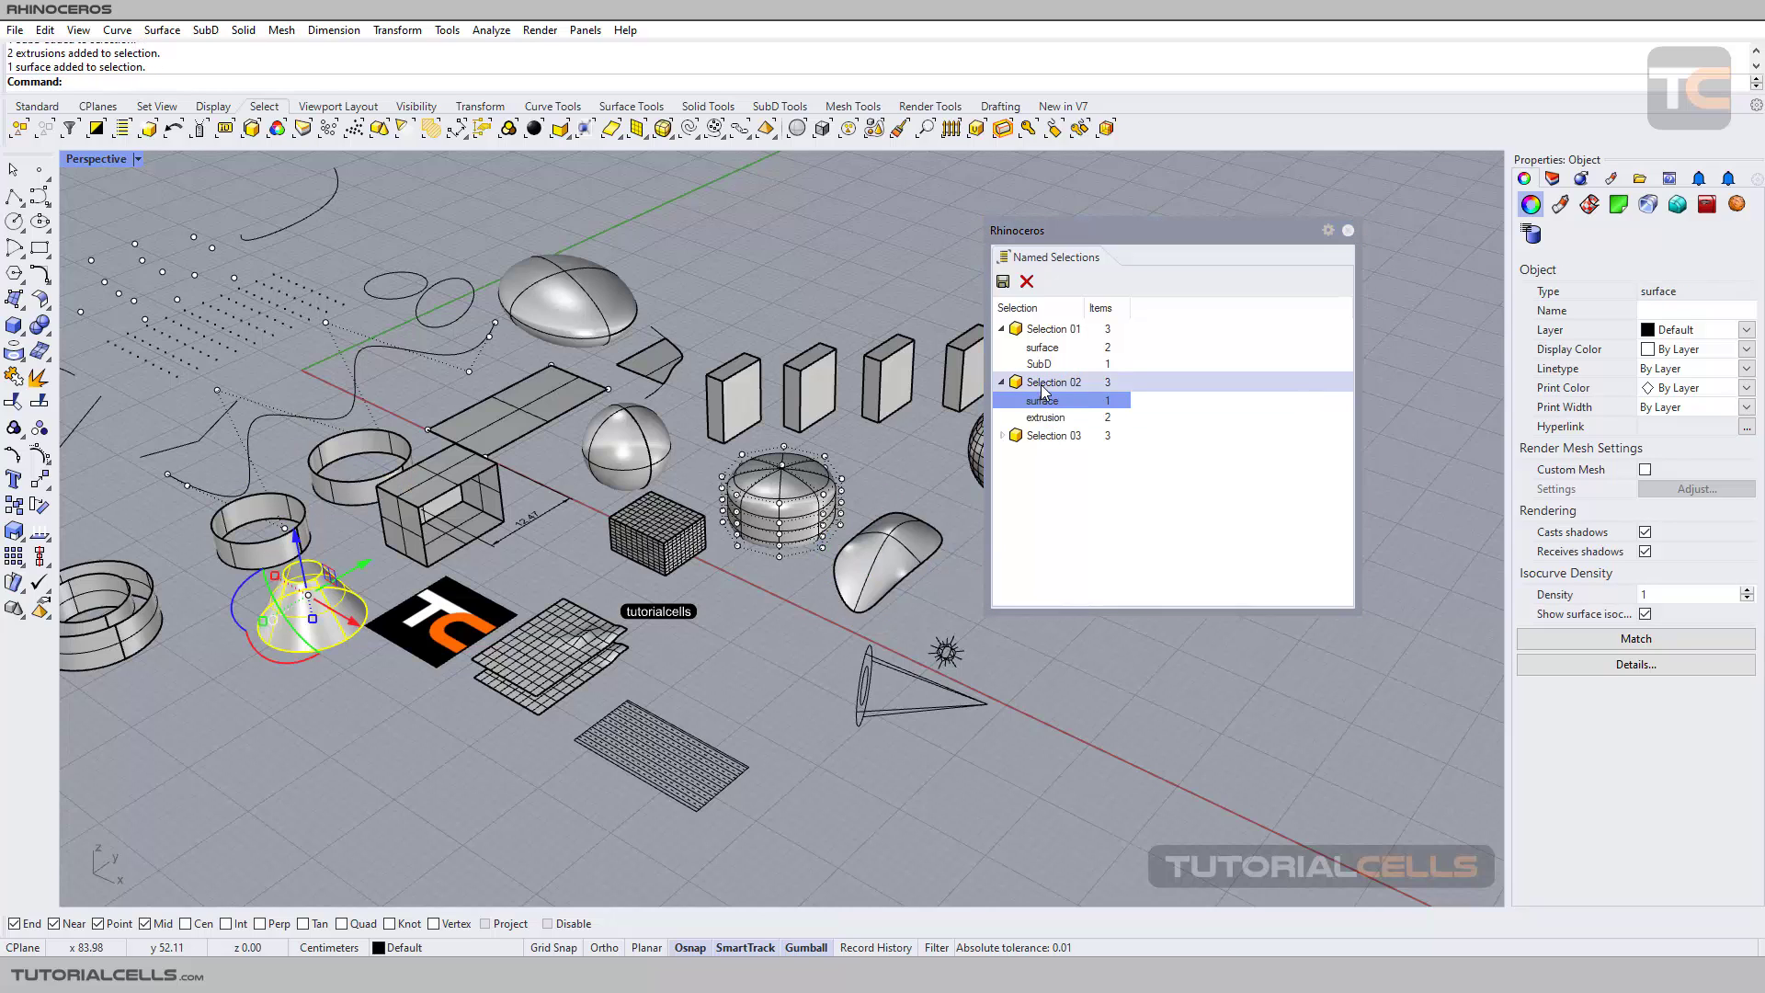
click(1045, 418)
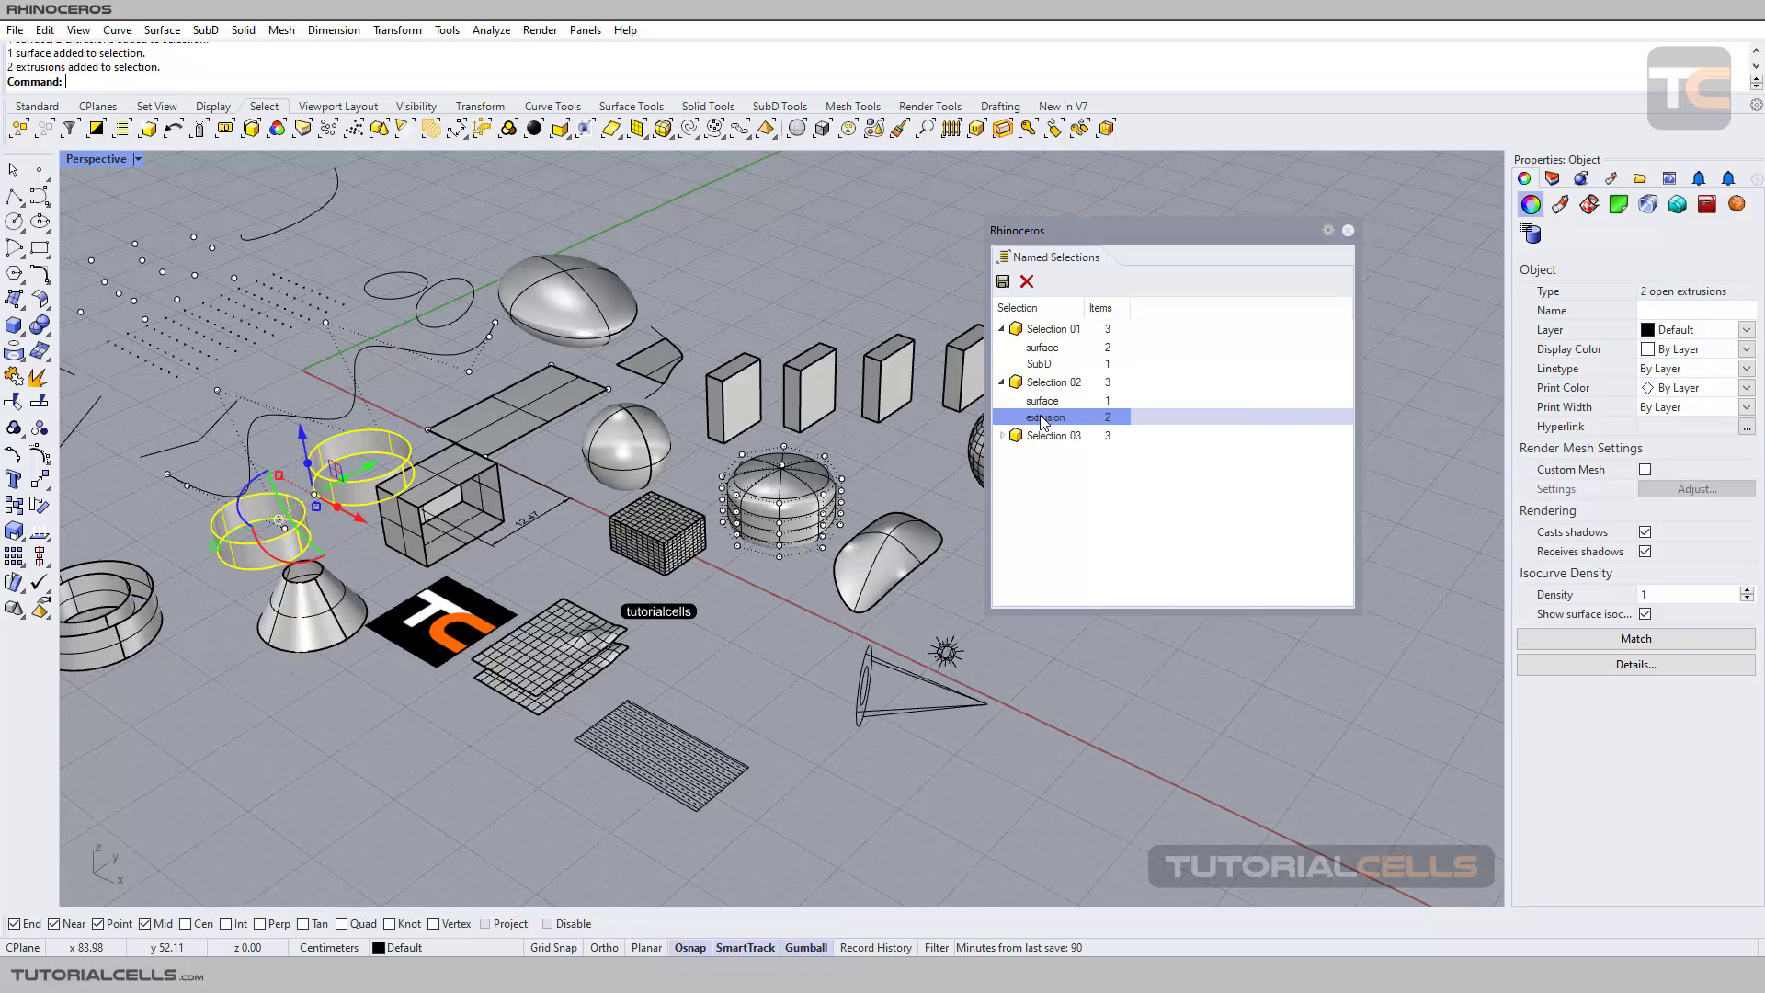
click(1000, 436)
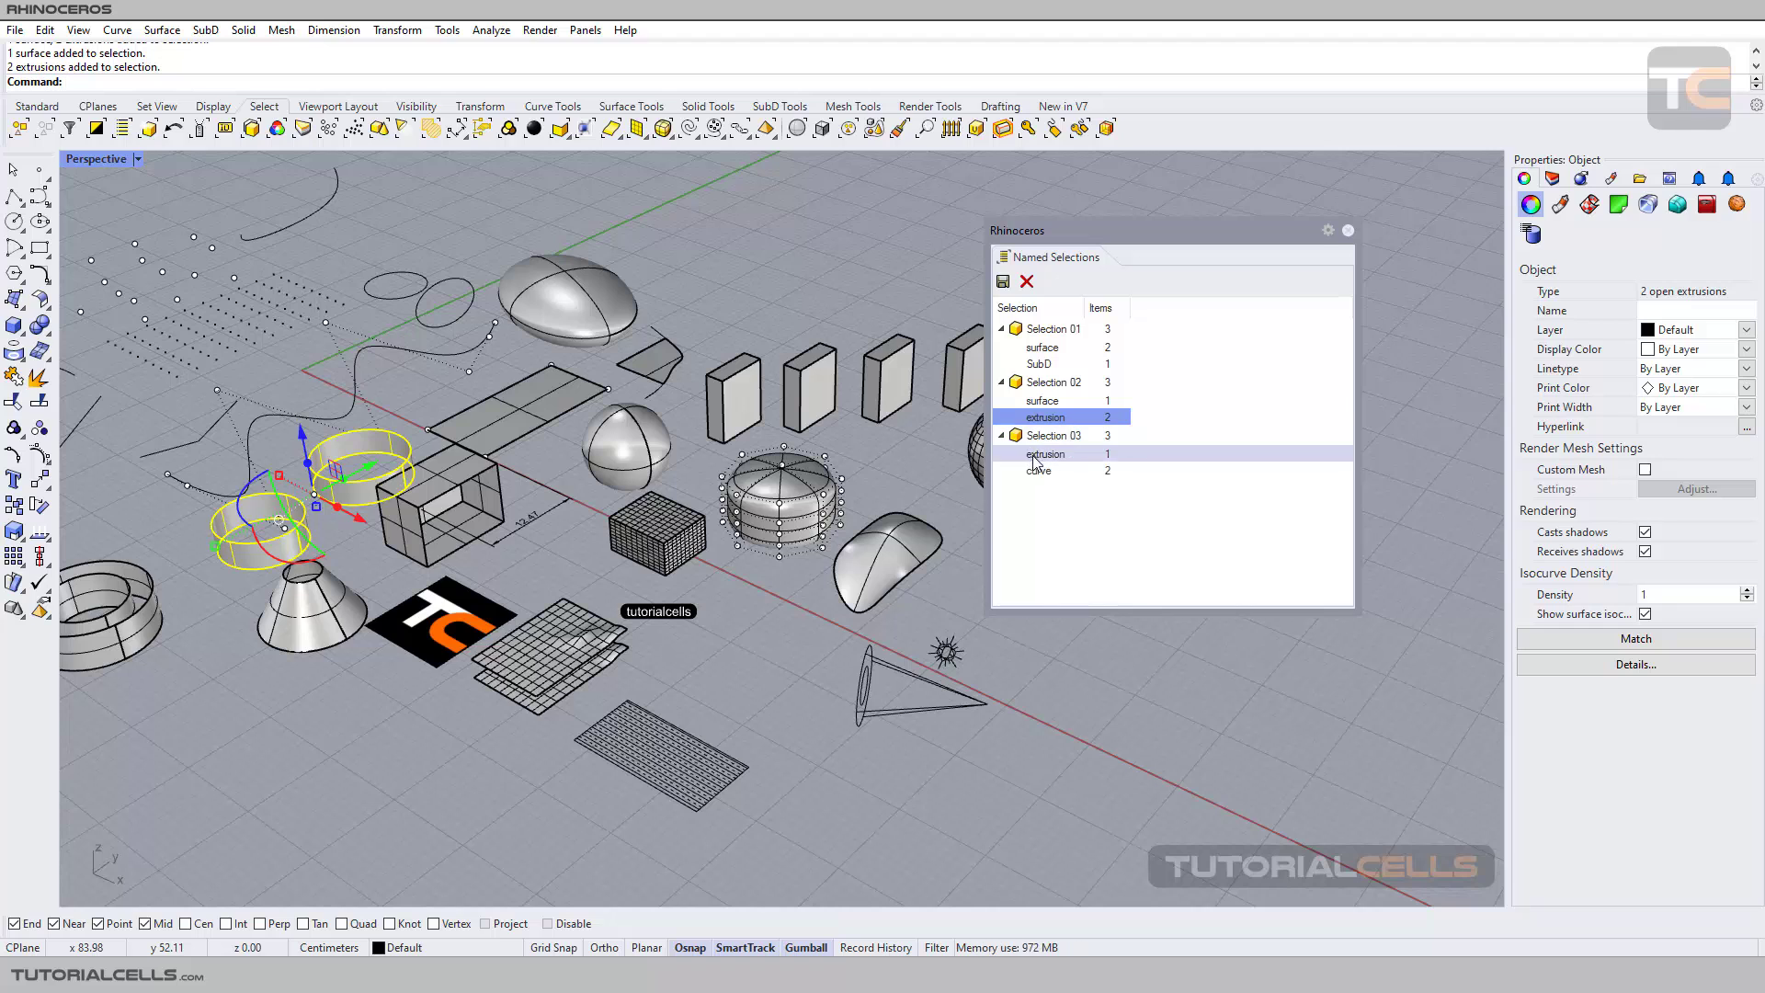
click(1044, 454)
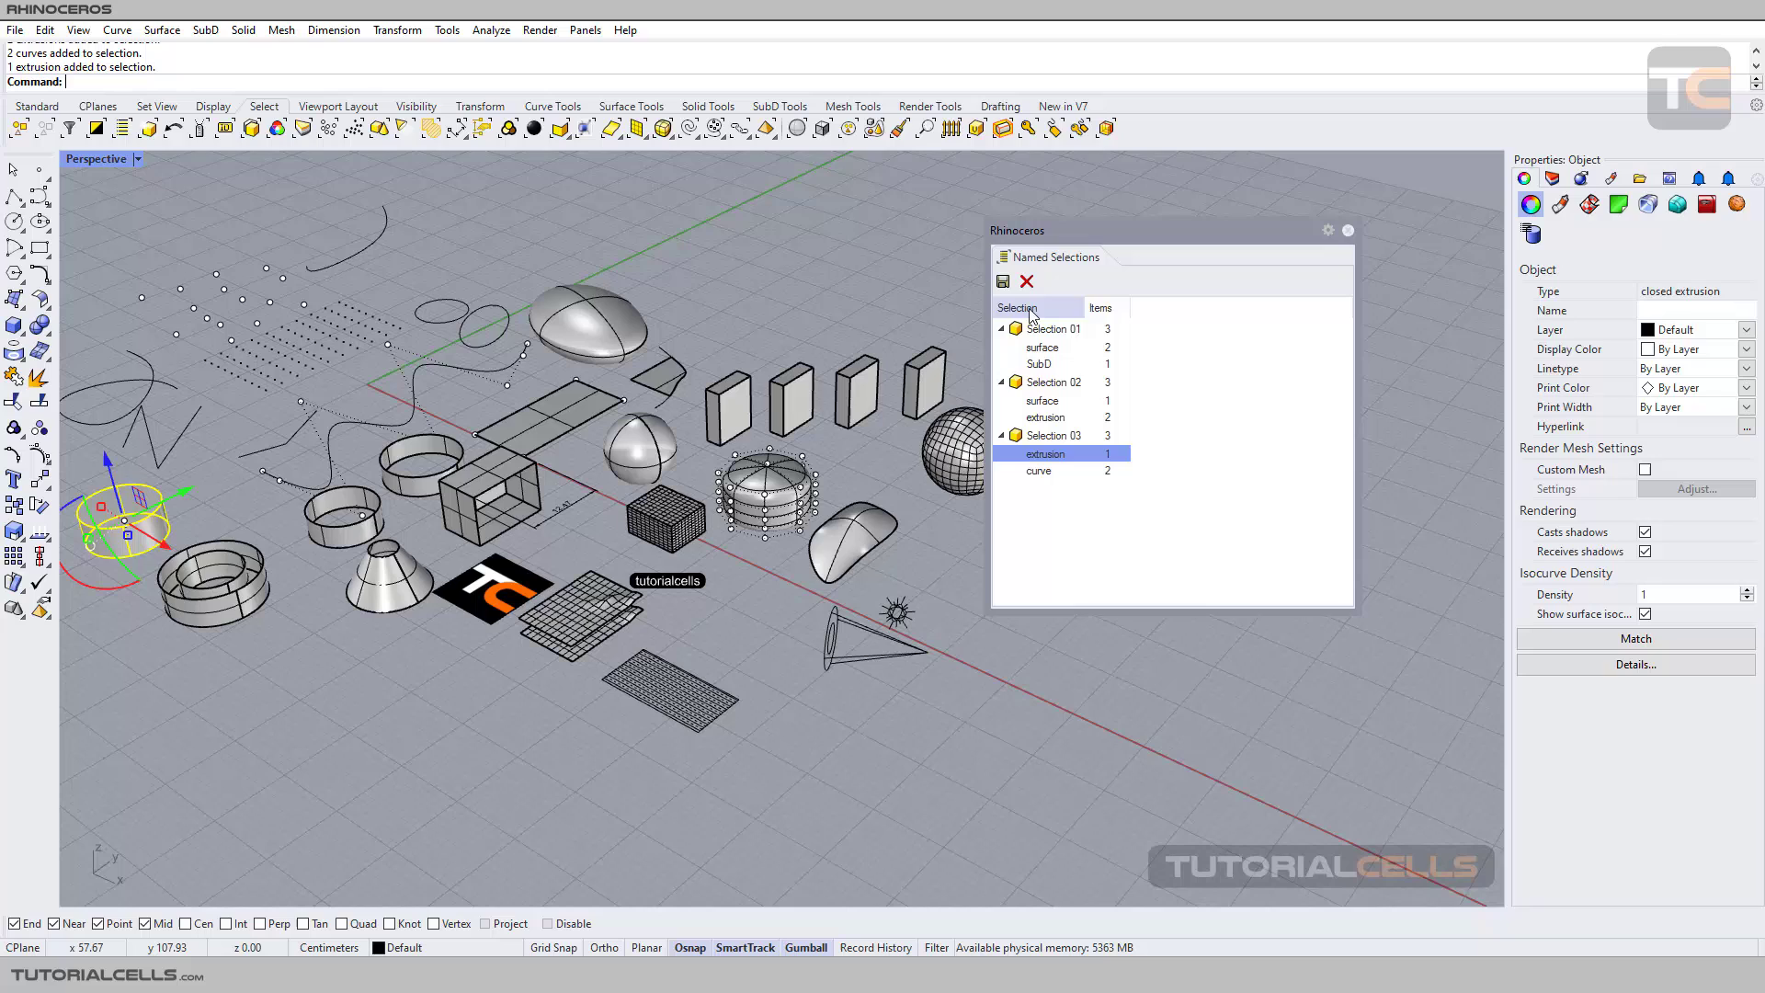
- Delete Selection 03 and Selection 02, leaving only Selection 01 with 3 items
click(1000, 327)
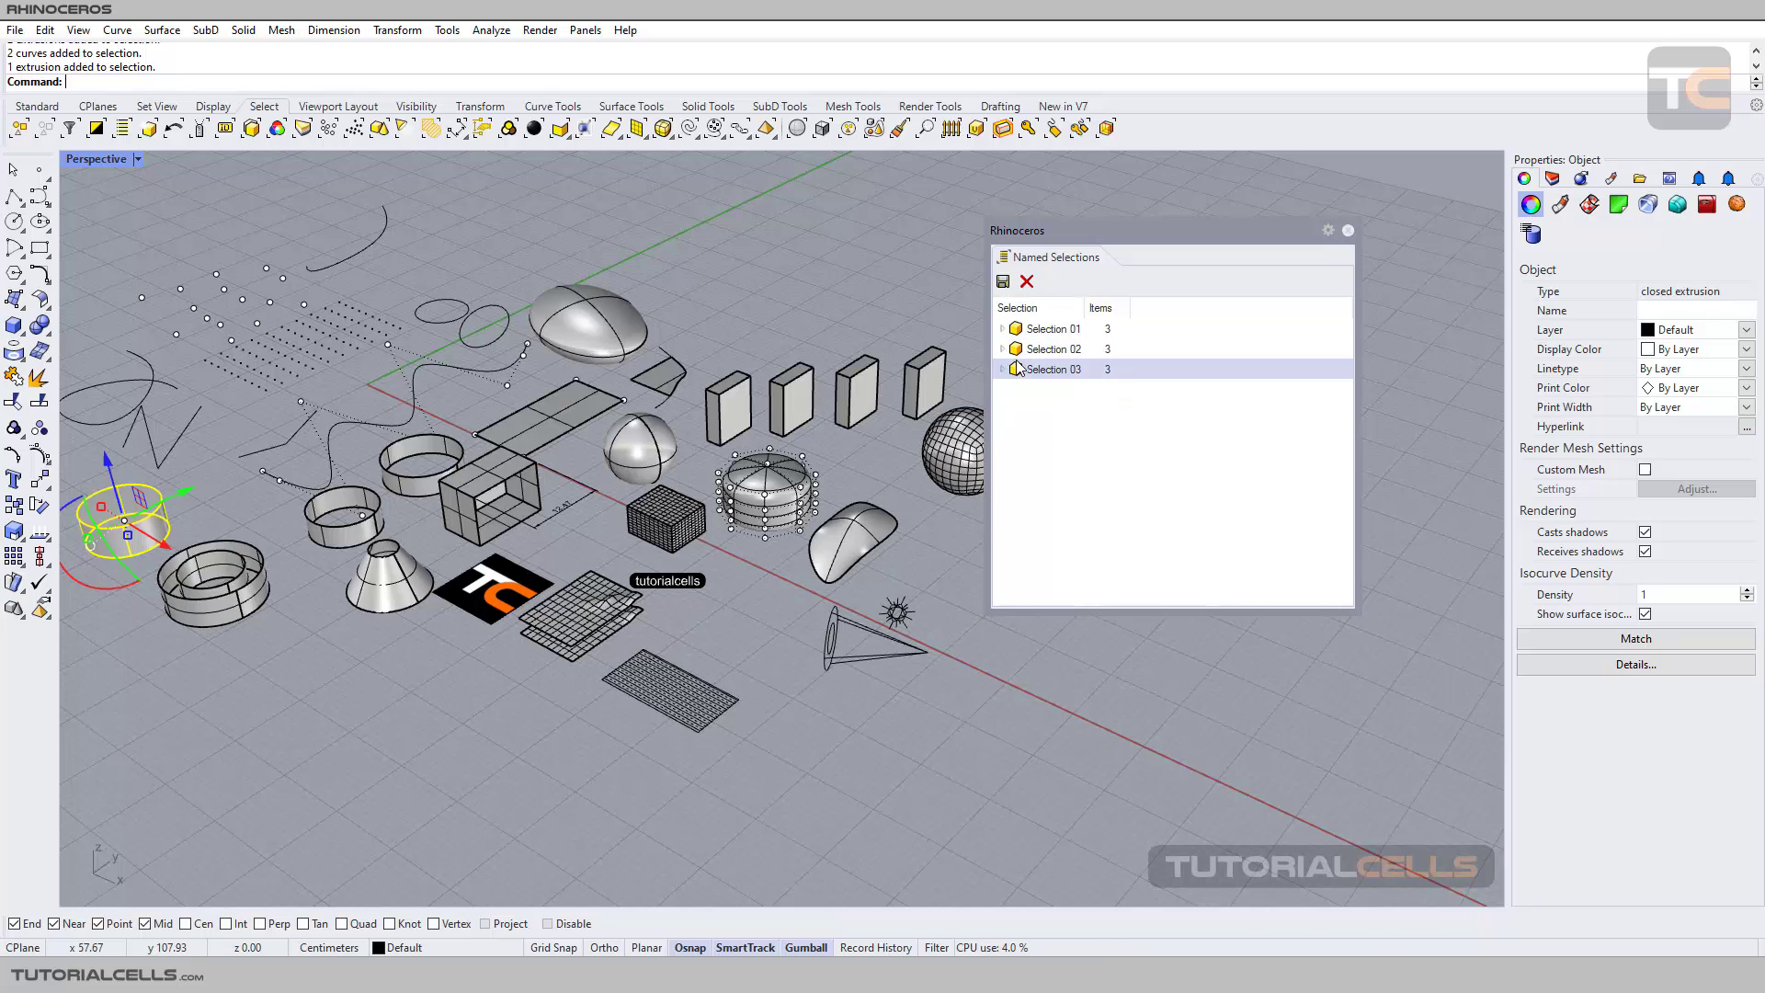
click(1059, 347)
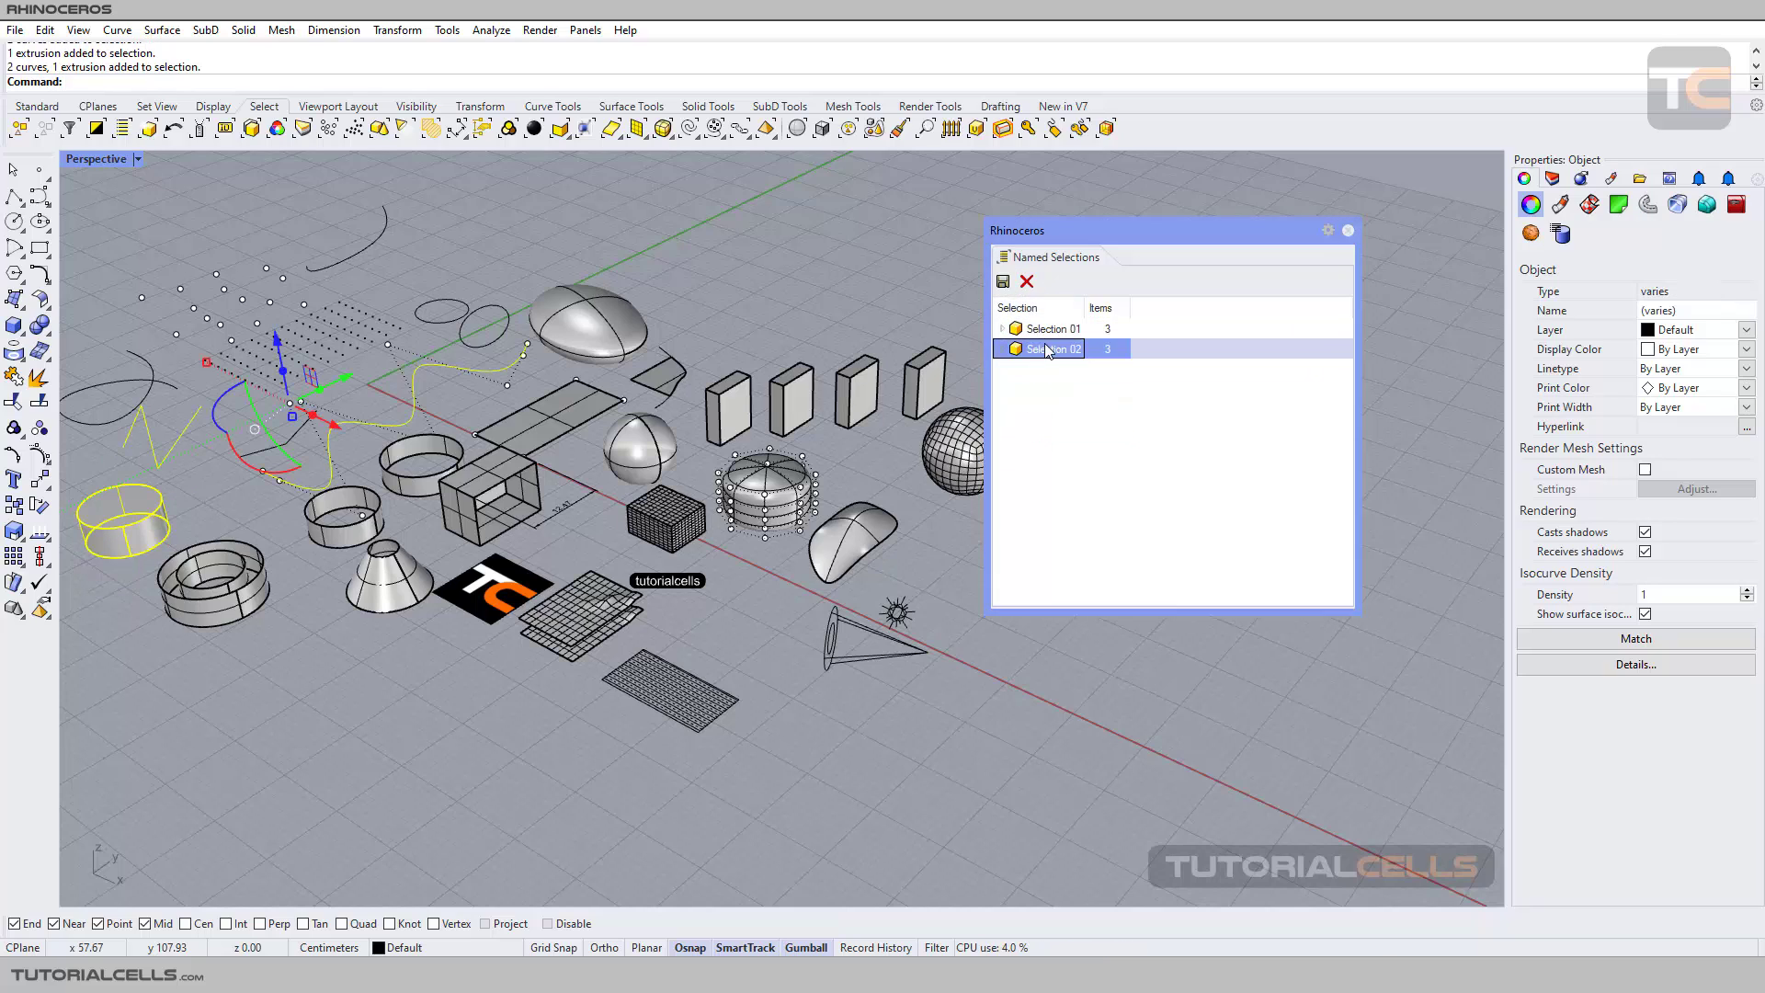
click(1027, 282)
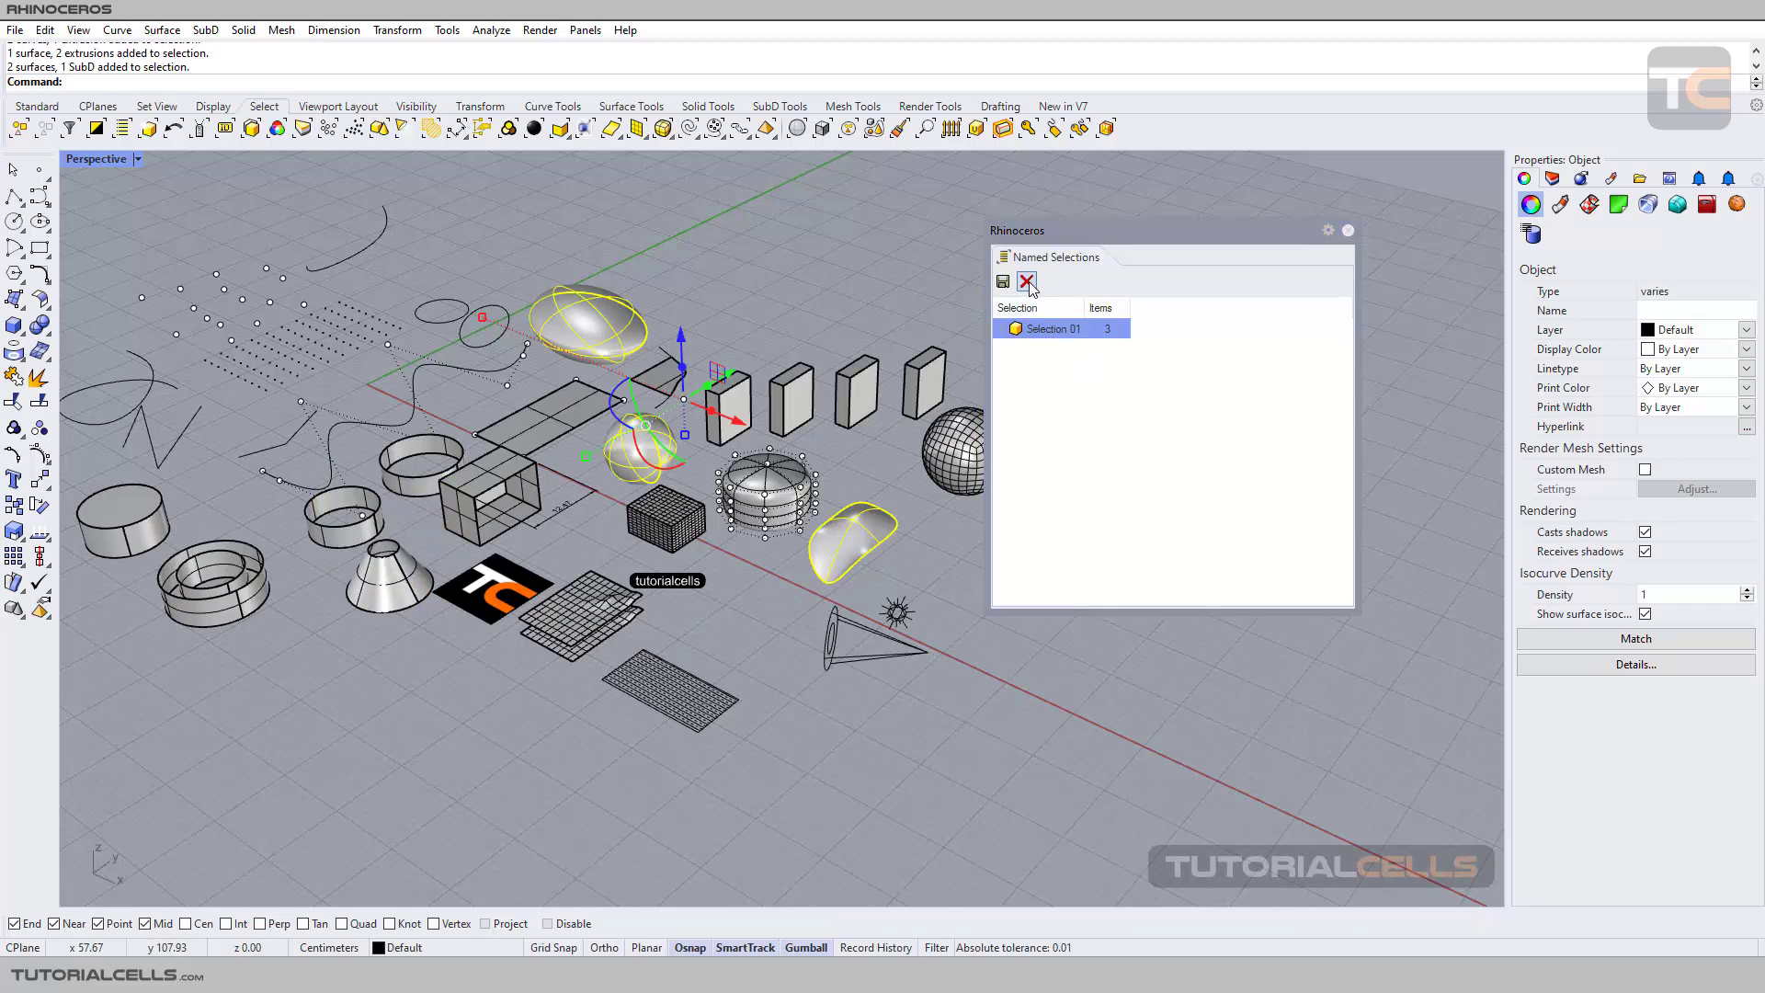